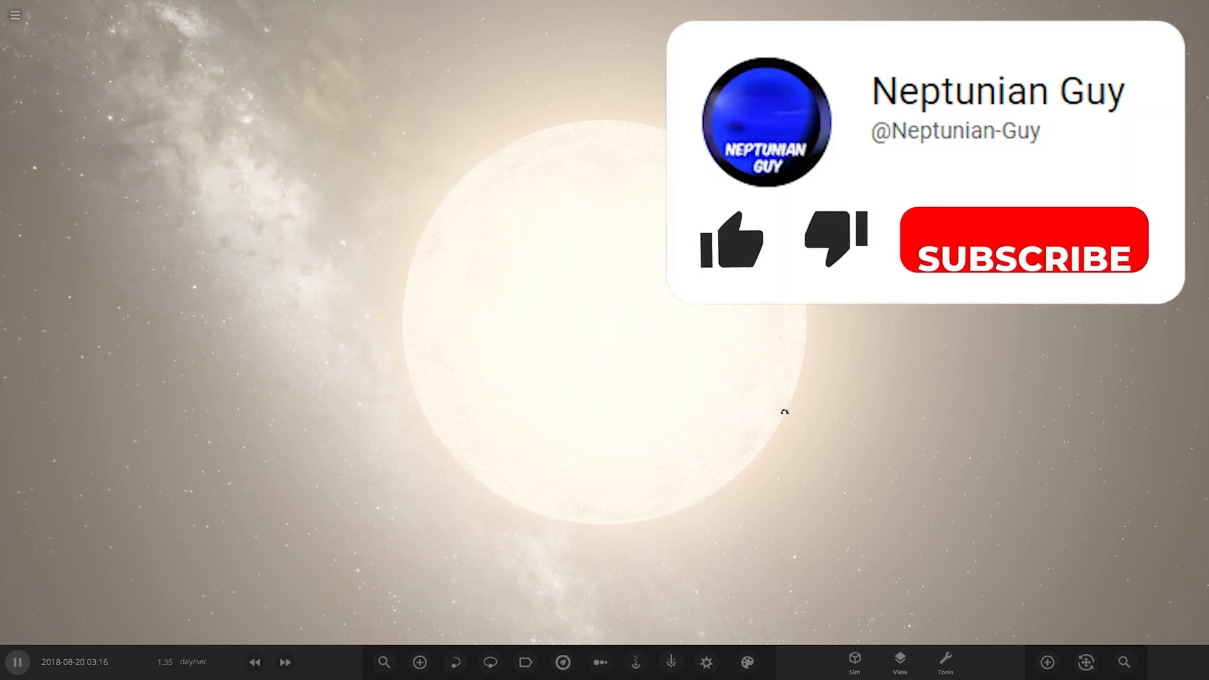
Step: Zoom out from Lucident until the whole system of orbits and labels is in view
click(730, 243)
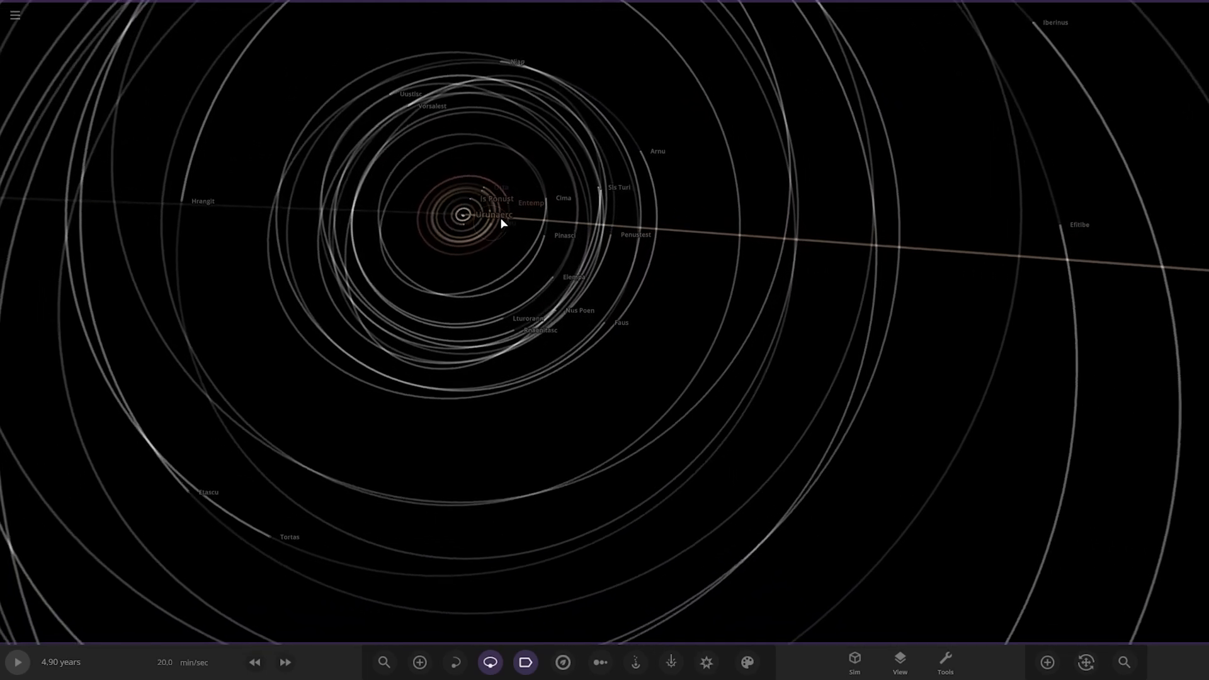
Step: Review Lucident's overview (0.982 solar masses, 5317 K surface) and dismiss its panel
click(463, 216)
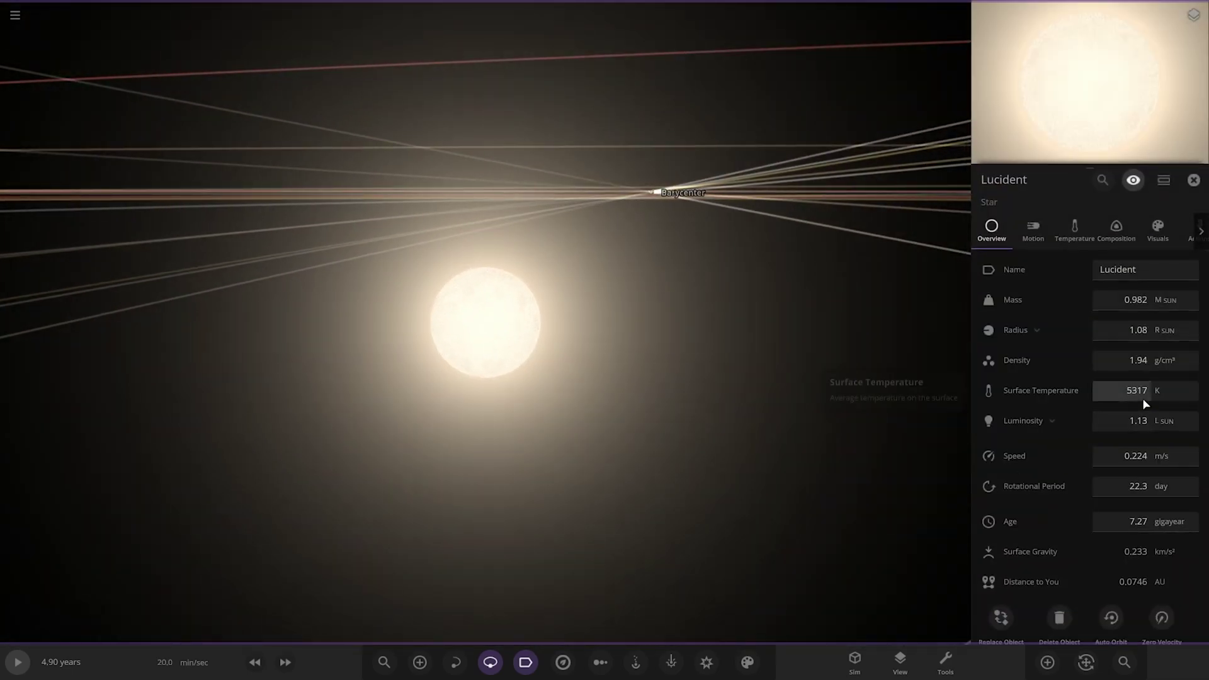
mouse_move(1146, 405)
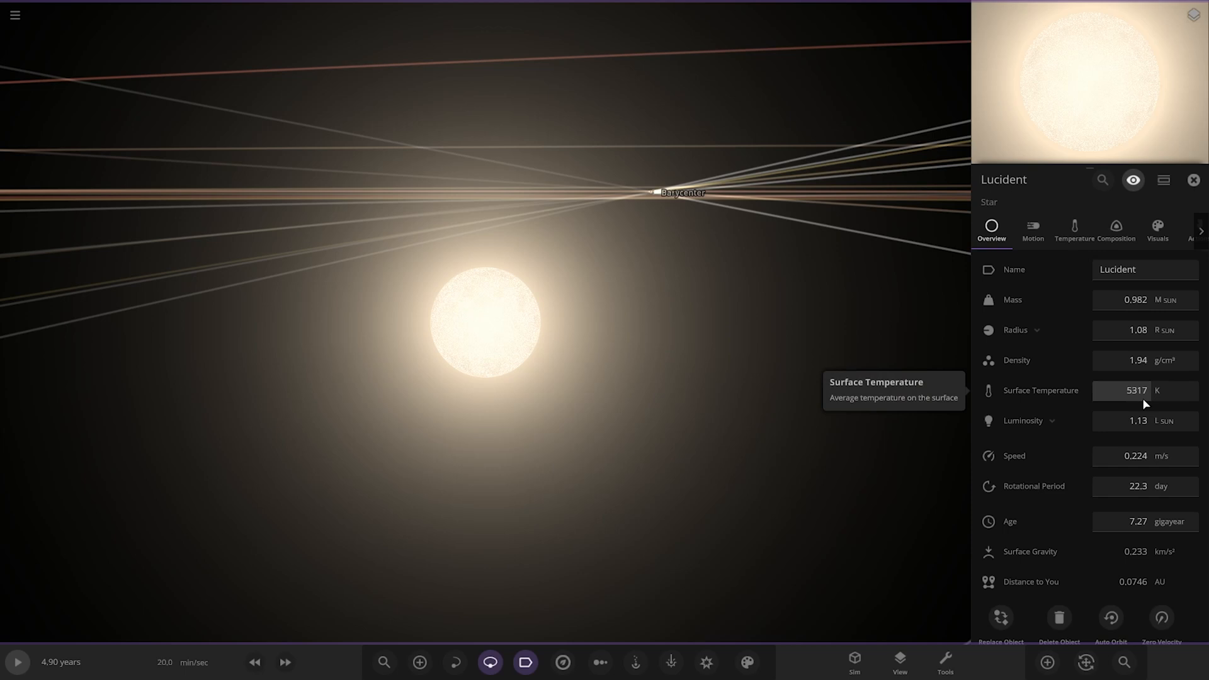
mouse_move(1193, 180)
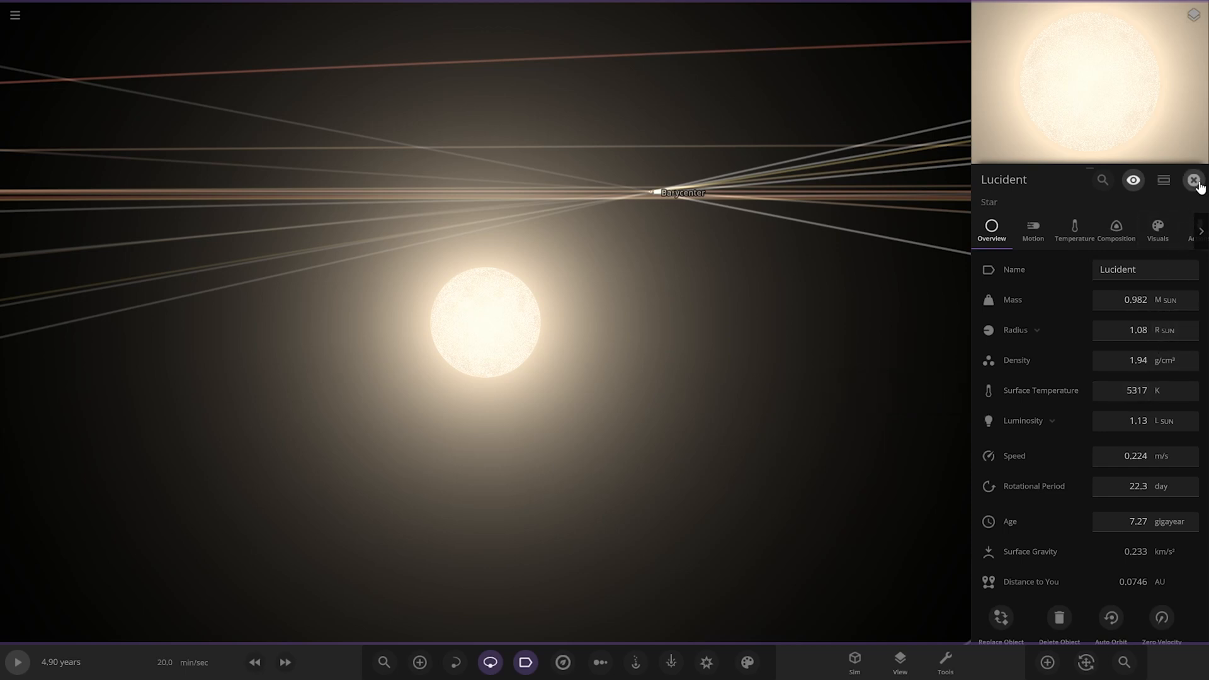
click(1191, 180)
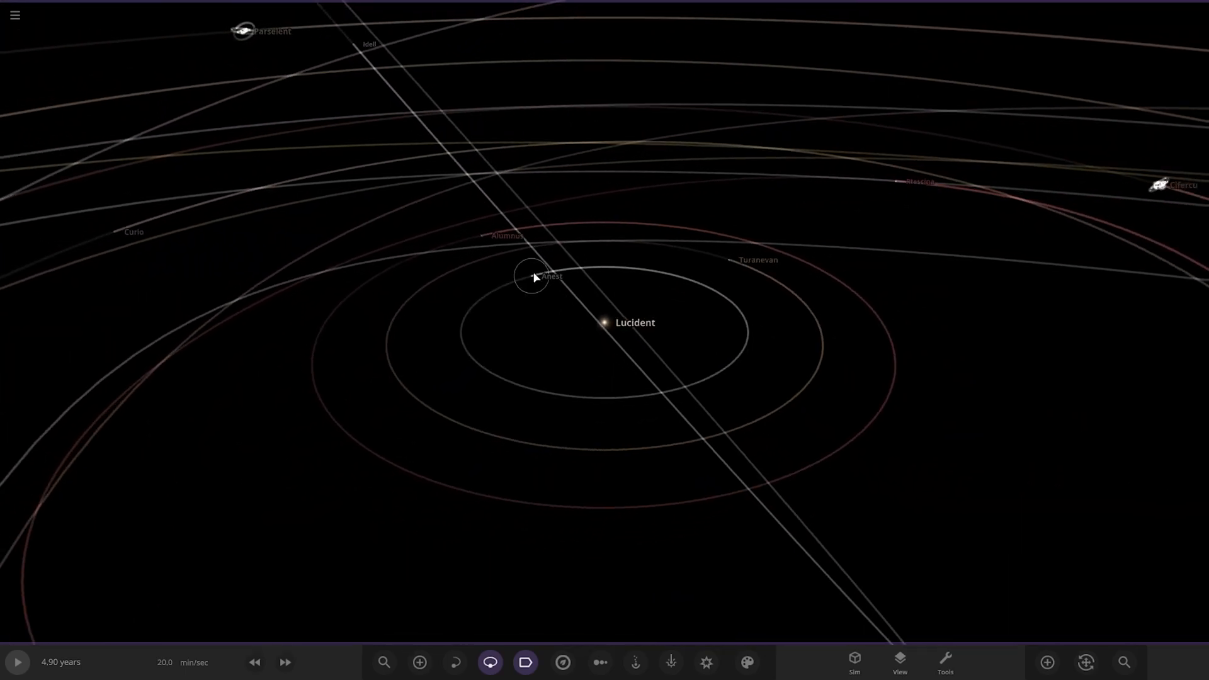
Step: Inspect Anest's visuals and composition down to Comparisons, showing 72.9% Earth similarity and 3132 °C core
click(534, 277)
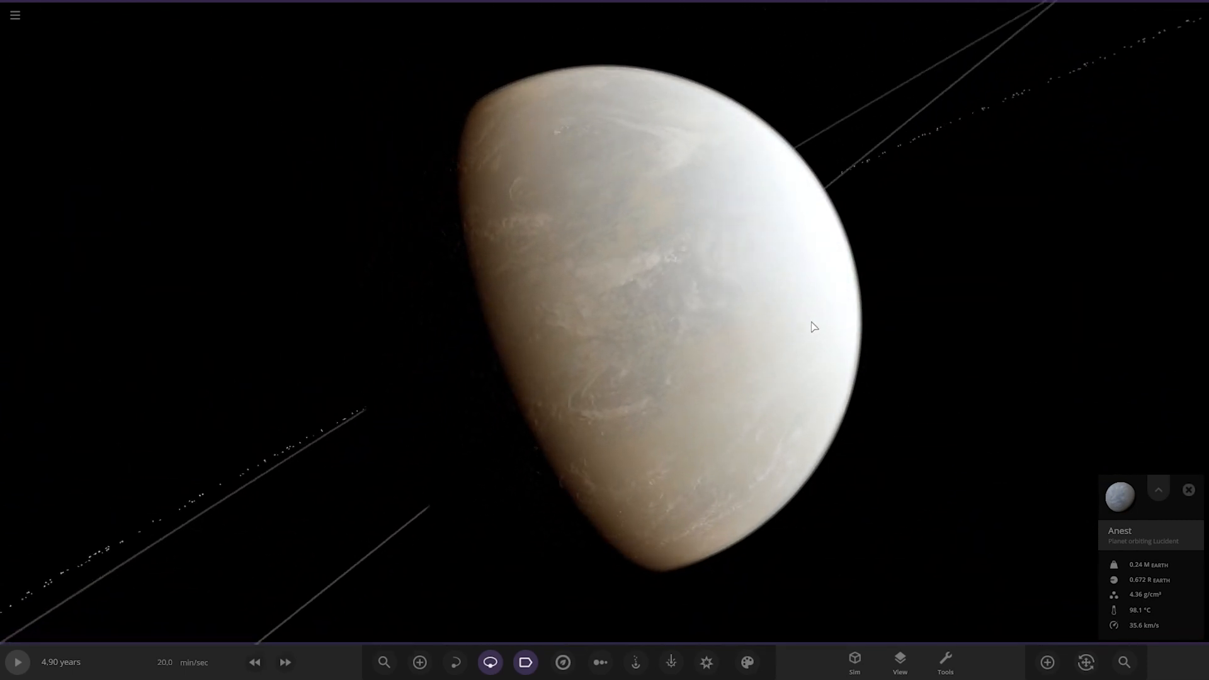
click(1158, 490)
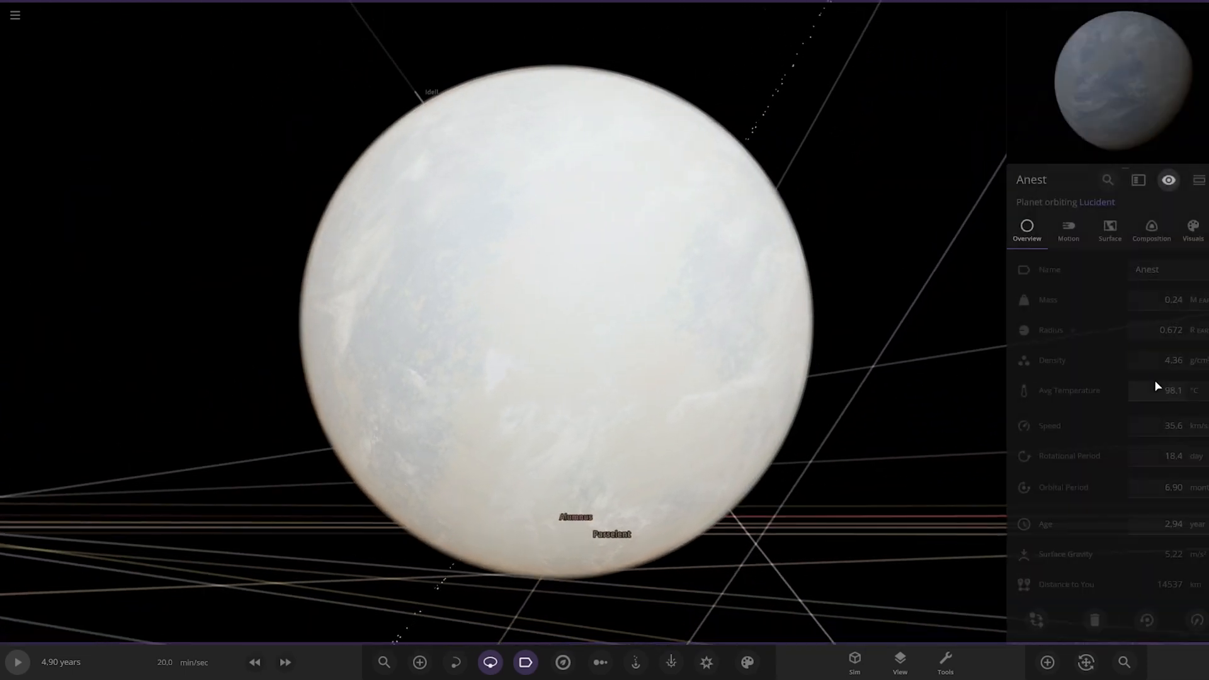
click(1191, 226)
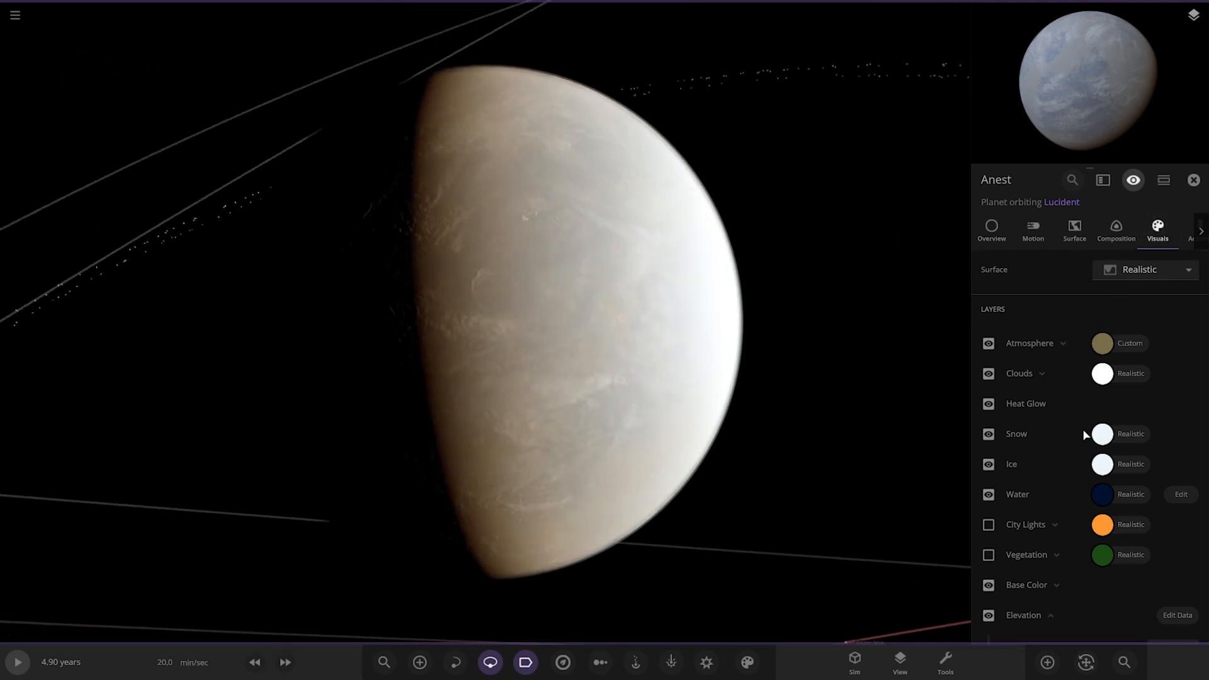
click(1115, 231)
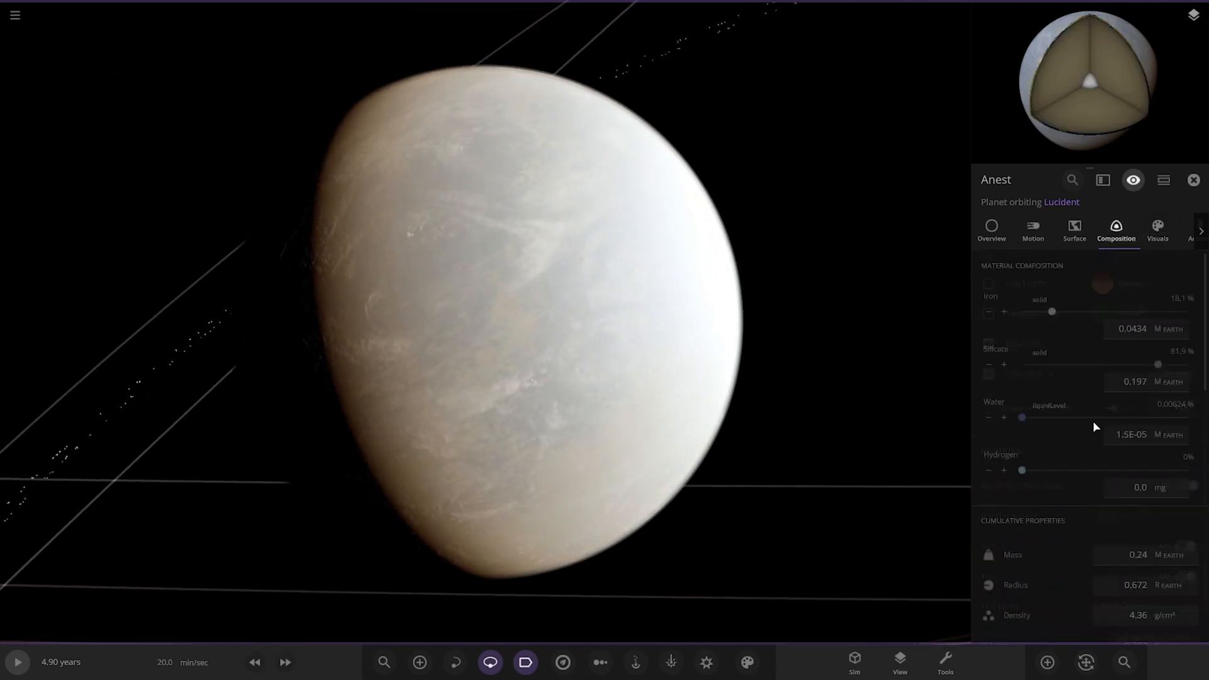
scroll(down, 3)
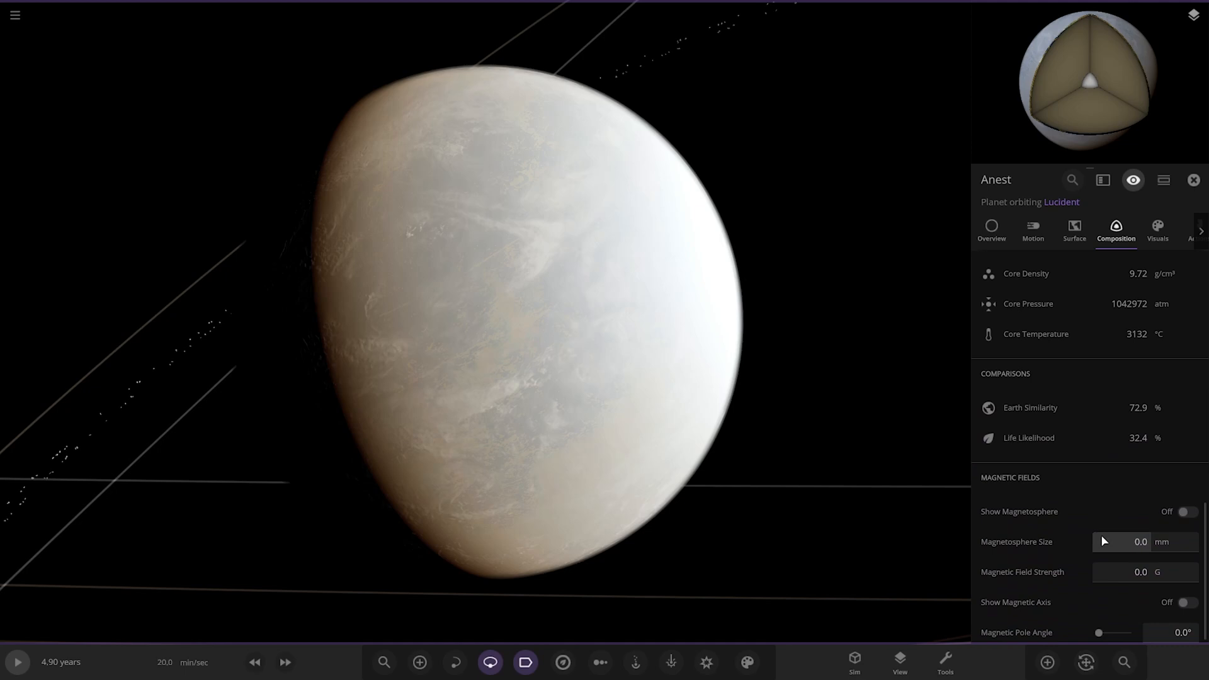
scroll(down, 3)
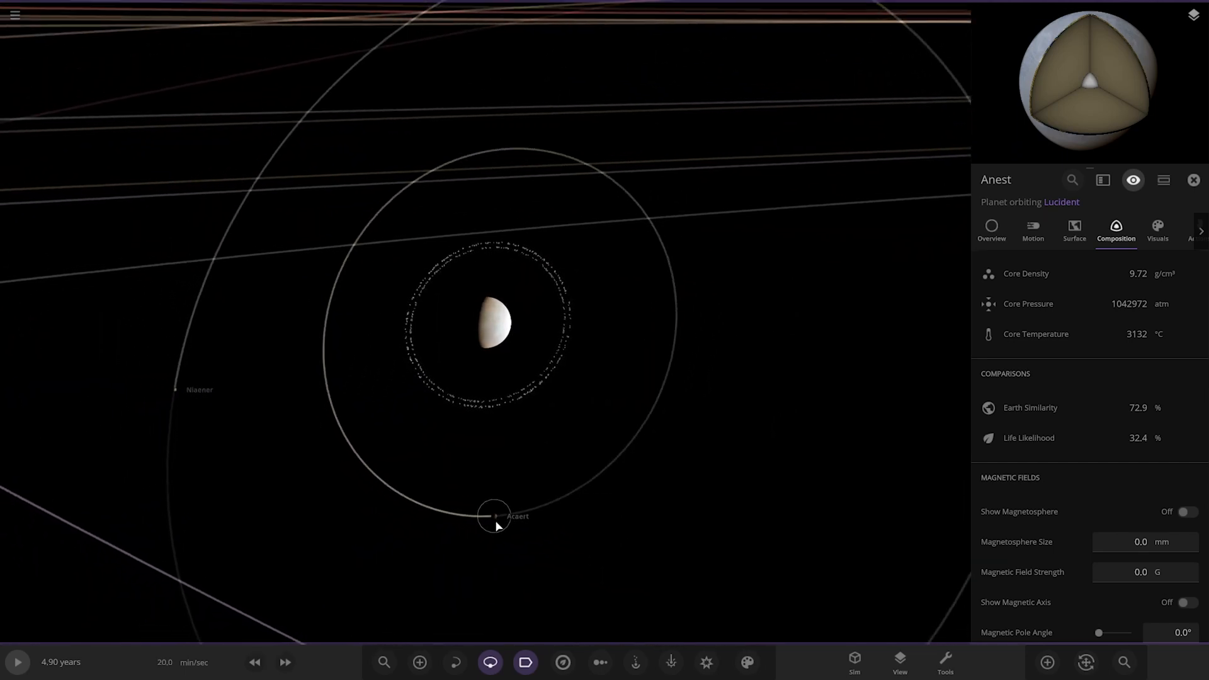
Step: Select Turanevan to show its overview: 0.204 Earth masses, 37.0 °C, 1.06-year orbit
click(494, 516)
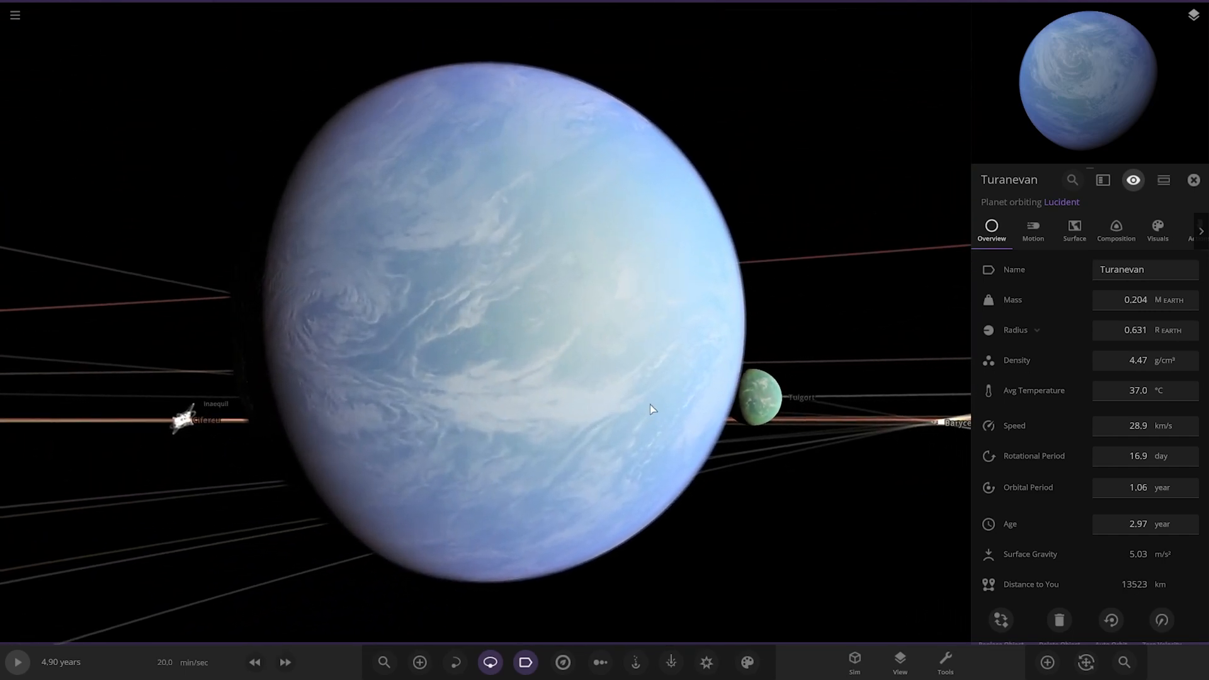
Step: Expand Turanevan's atmosphere settings and toggle its vegetation and cloud layers off and back on
click(1157, 227)
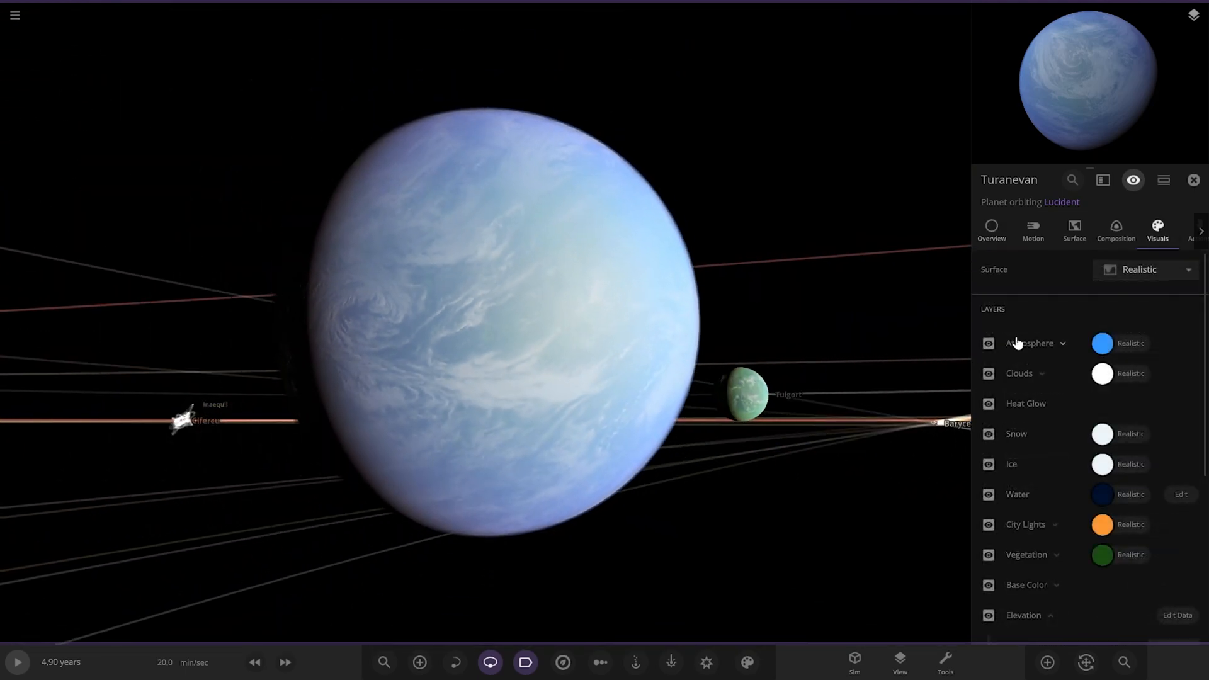
click(988, 343)
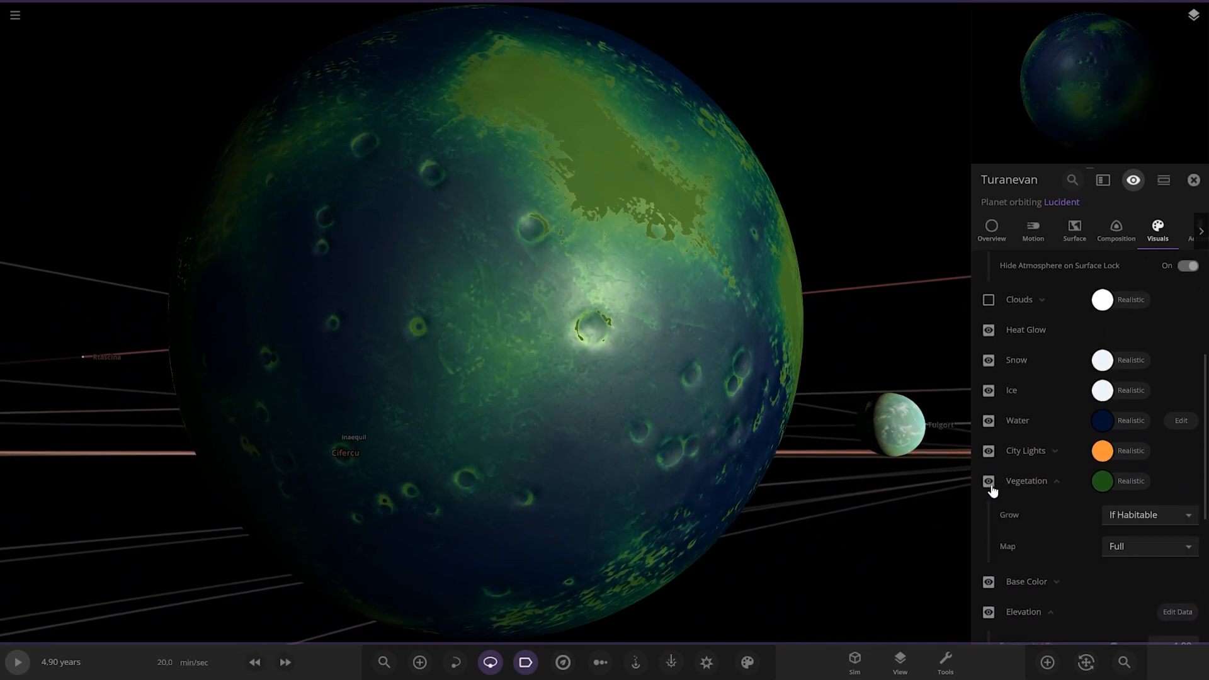
click(990, 481)
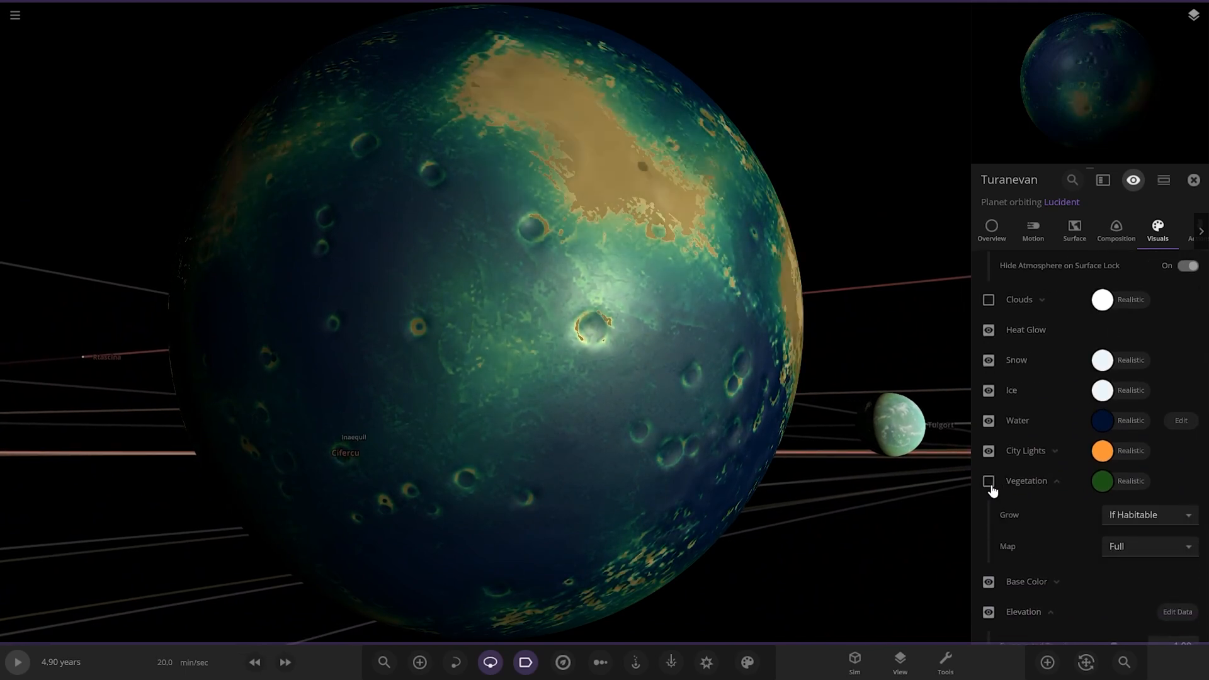
click(989, 481)
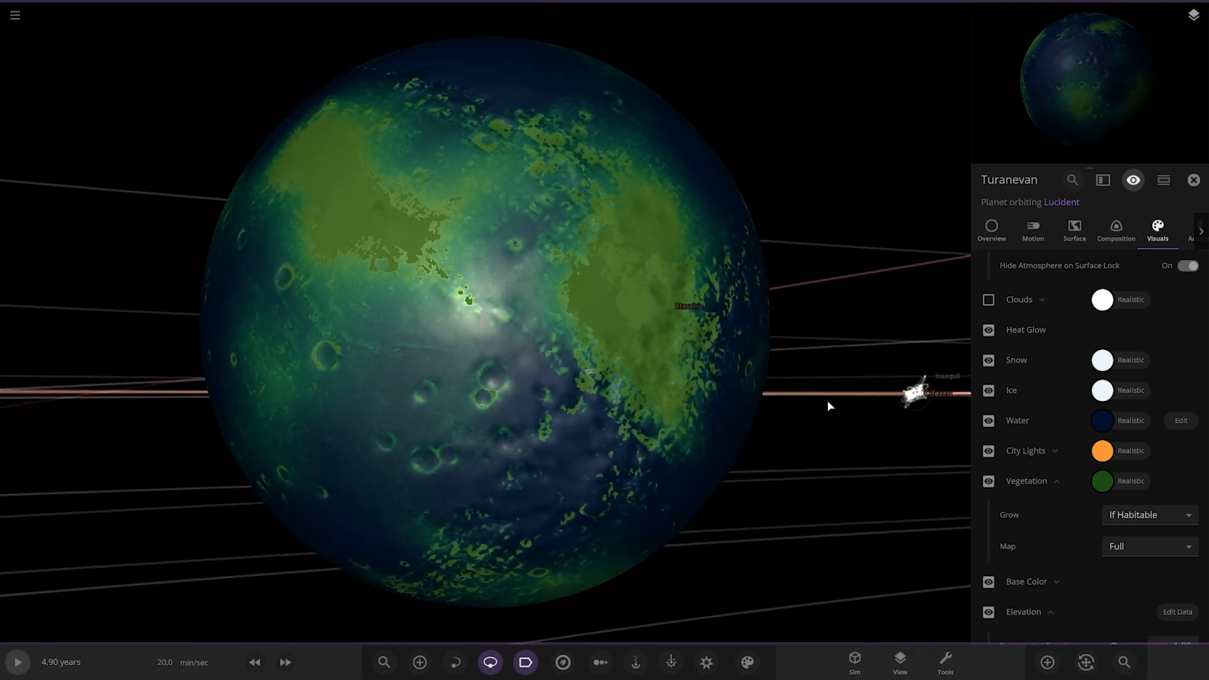
click(988, 481)
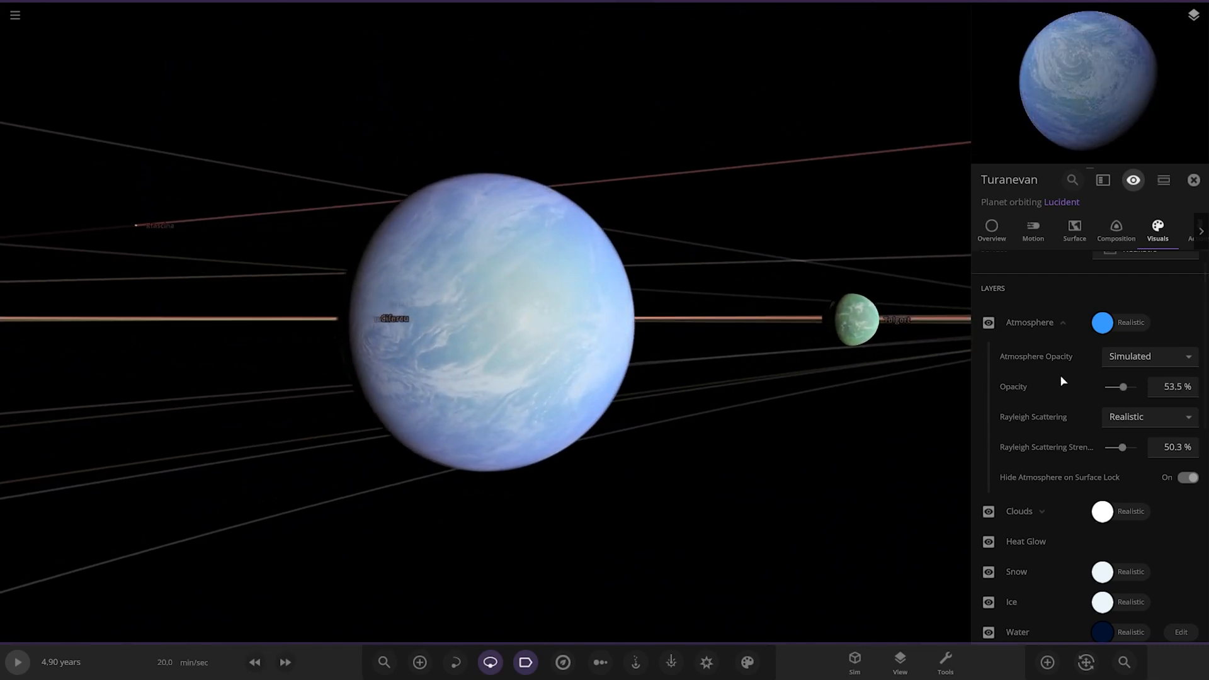
Step: Lower Turanevan's atmosphere opacity to 20%, then show its composition with 83.9% Earth similarity
drag(1129, 386, 1111, 387)
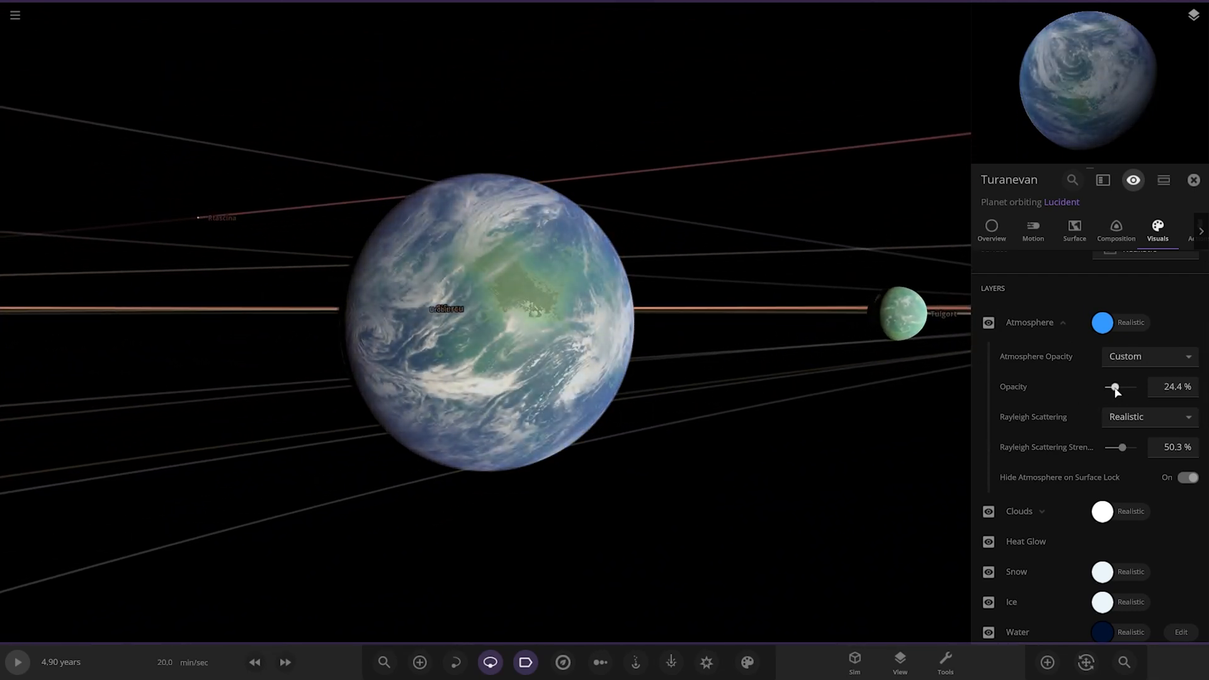
drag(1113, 386, 1126, 387)
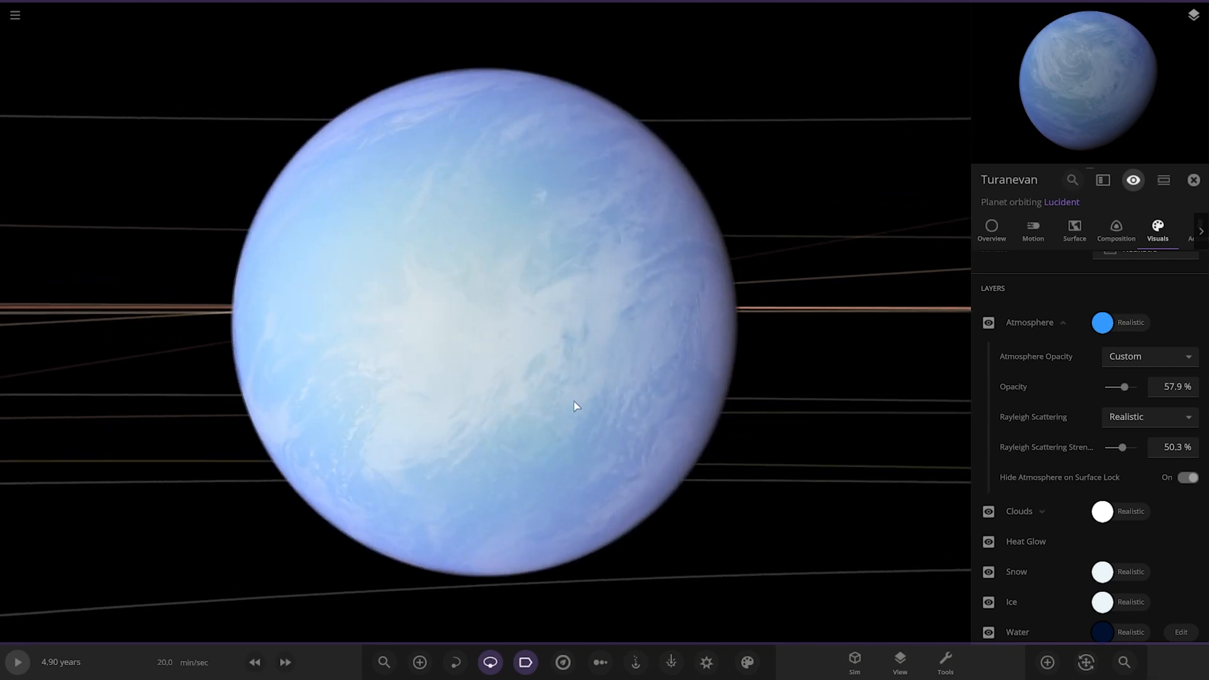
drag(1125, 386, 1112, 387)
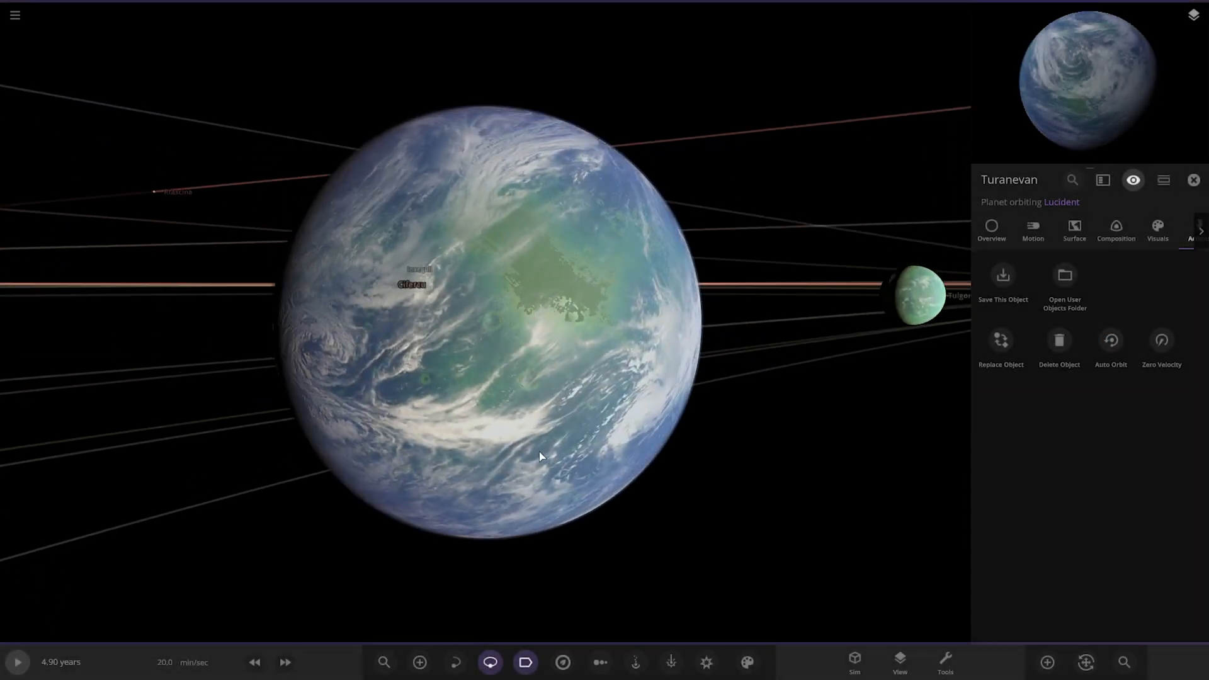
click(1157, 228)
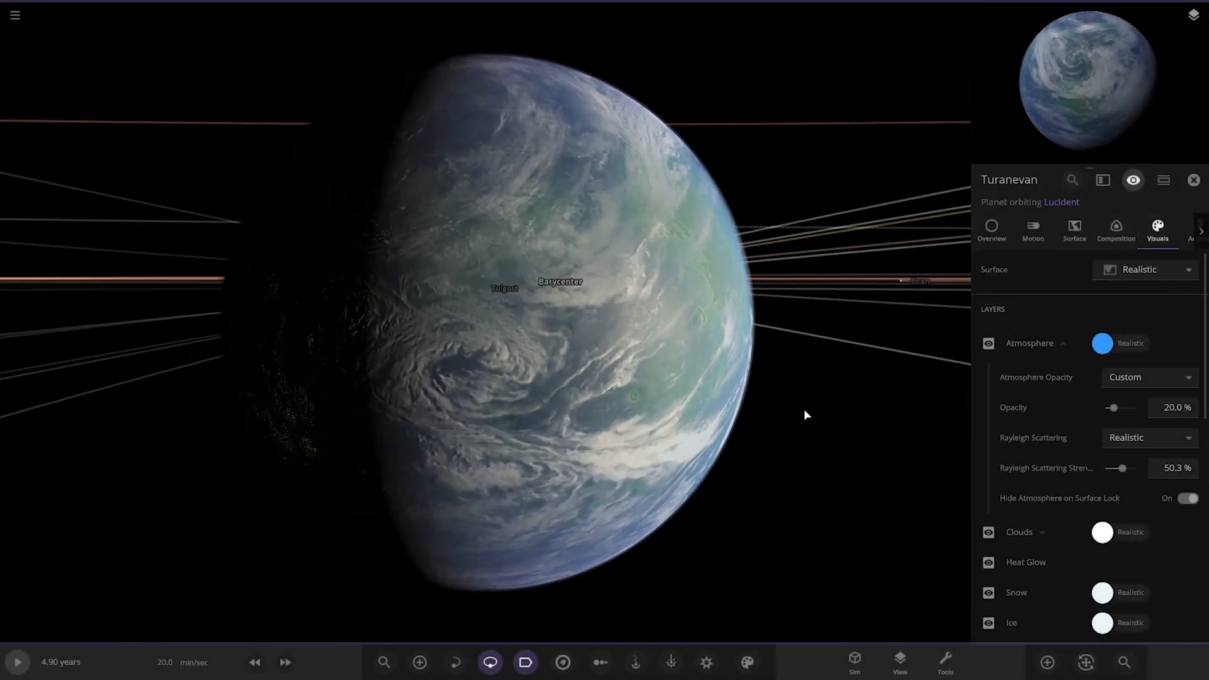
click(1116, 230)
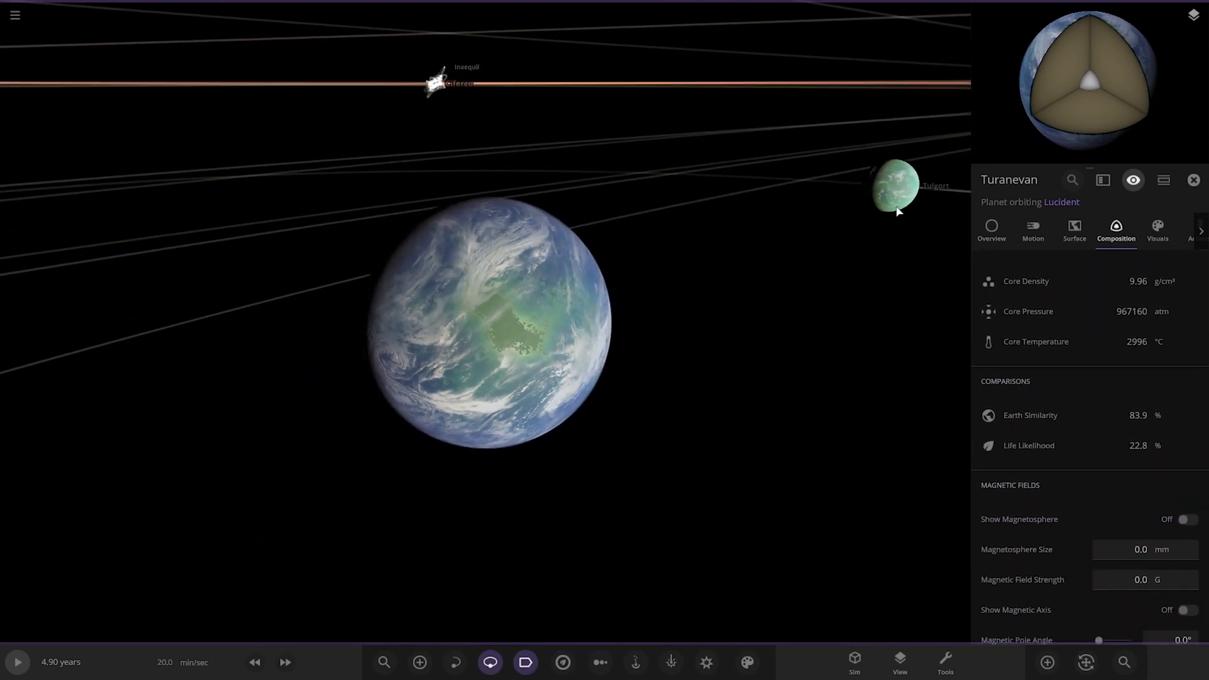
Step: Review the moon Tulgort's visual layers and scroll through its material composition
click(894, 188)
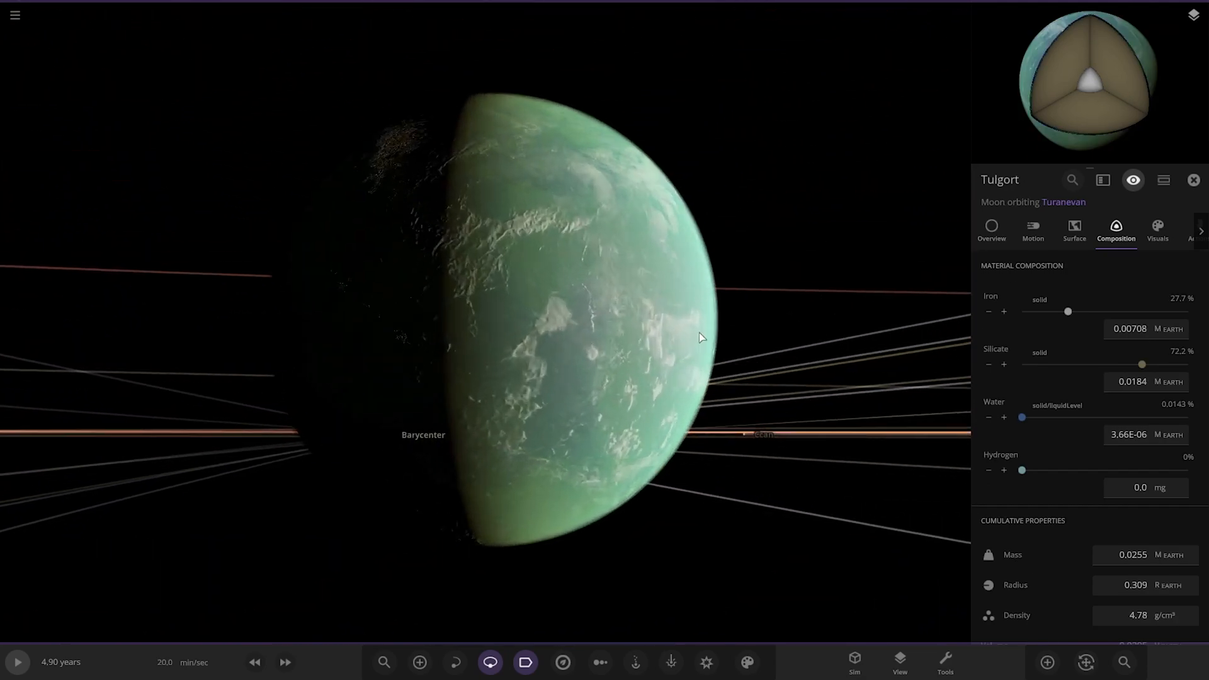
click(1157, 225)
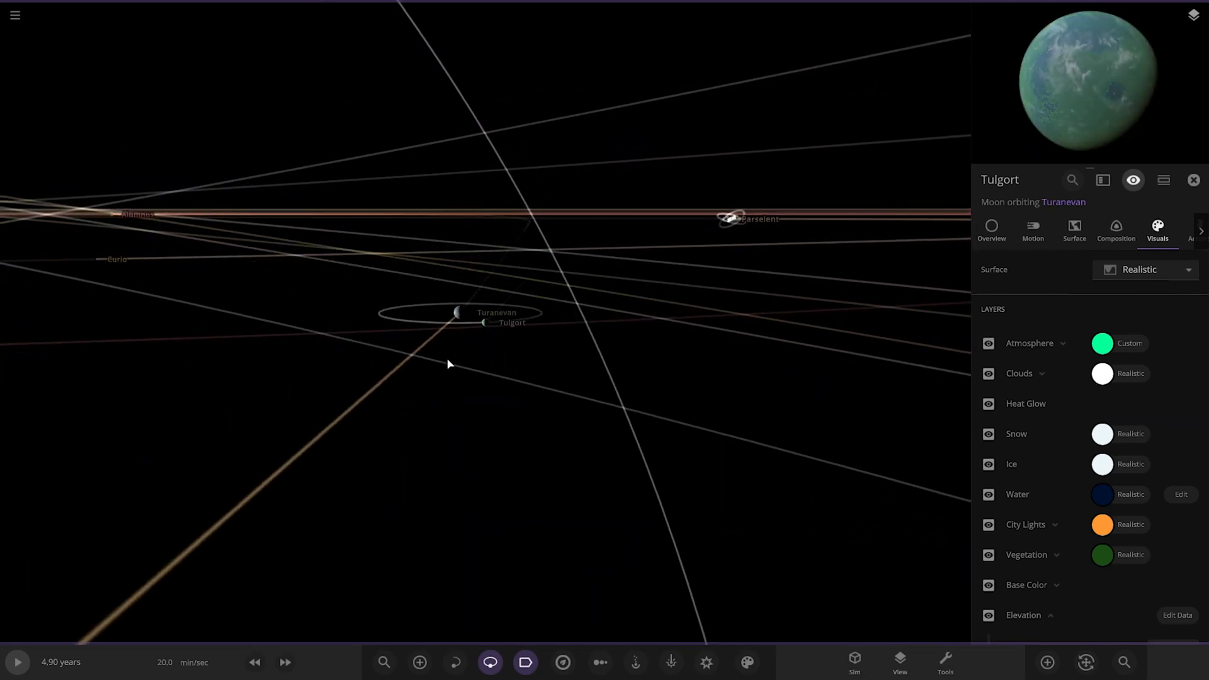
click(1116, 231)
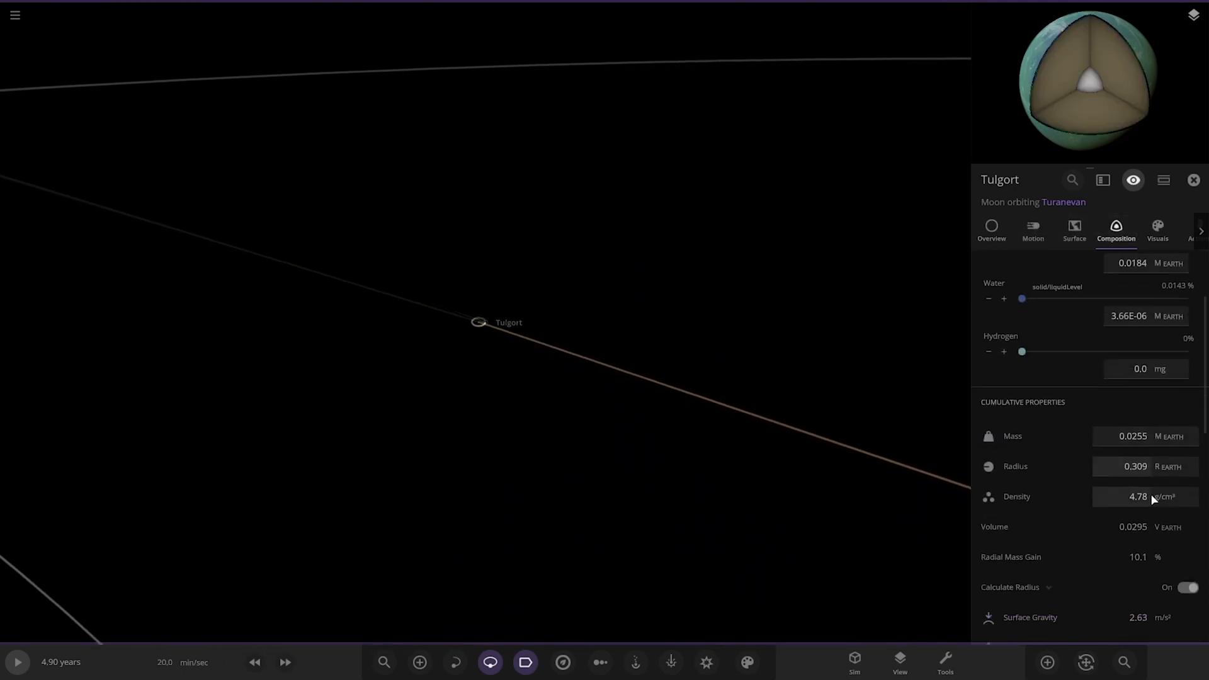
scroll(down, 3)
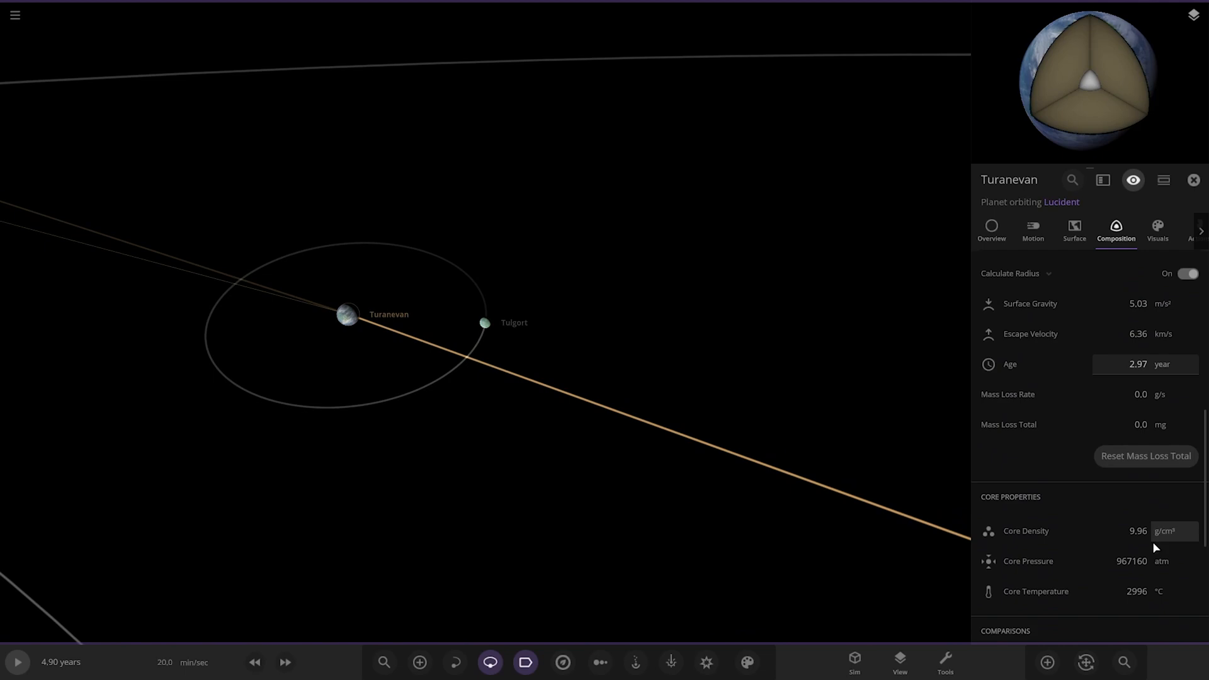
scroll(down, 3)
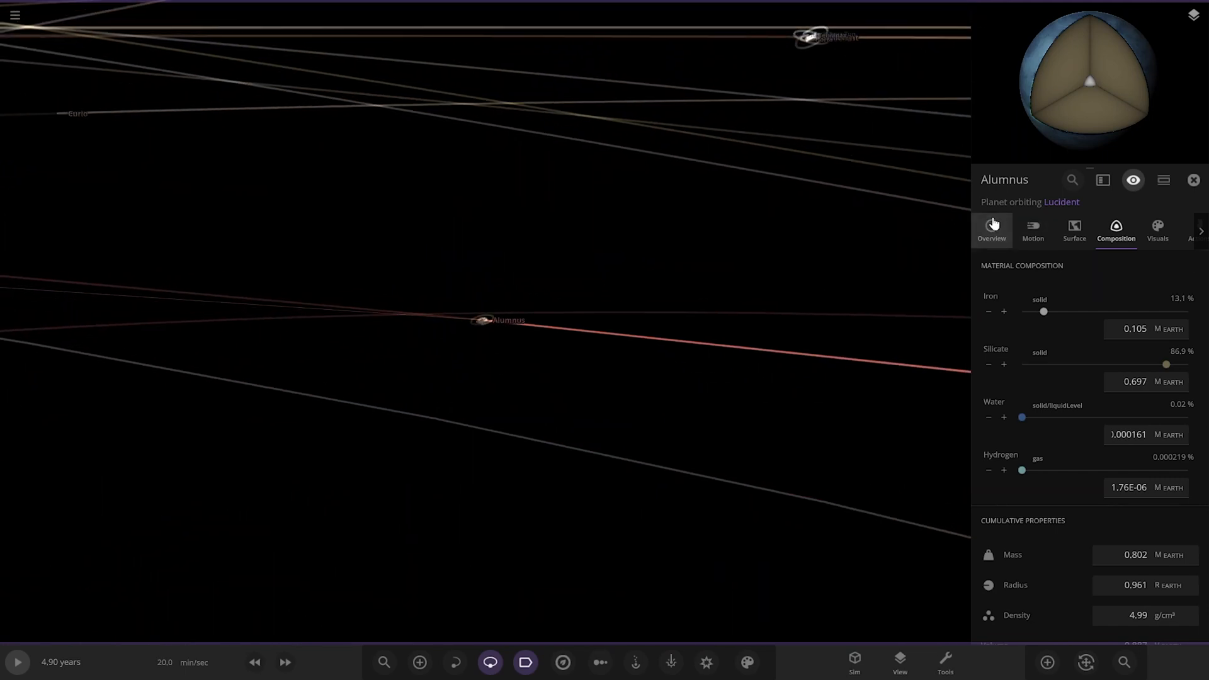
Step: Check Alumnus's visual layers, then select the asteroid Idell from the orbit view
click(991, 226)
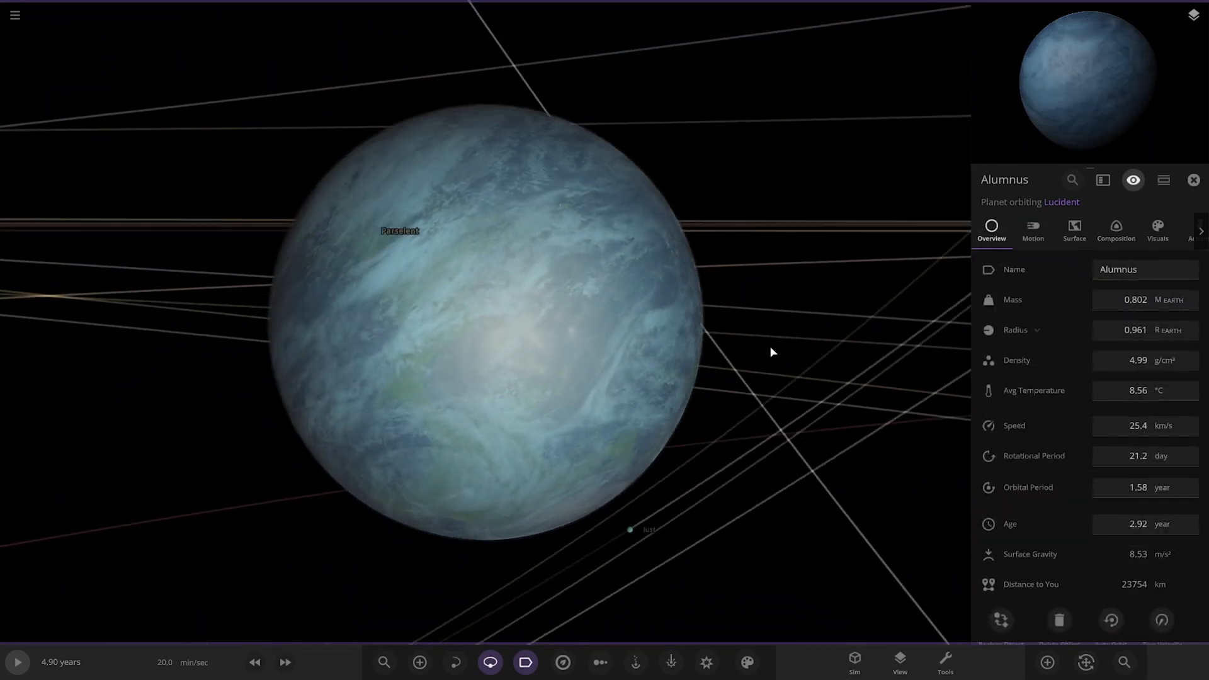
click(1157, 227)
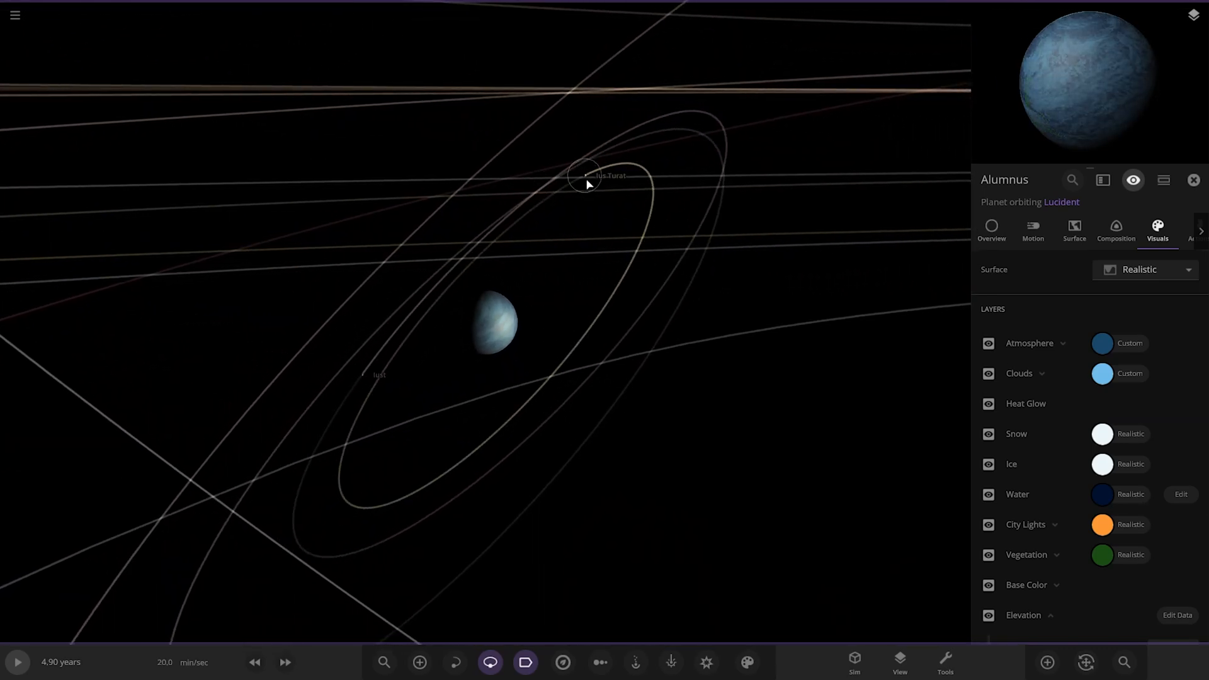
click(583, 176)
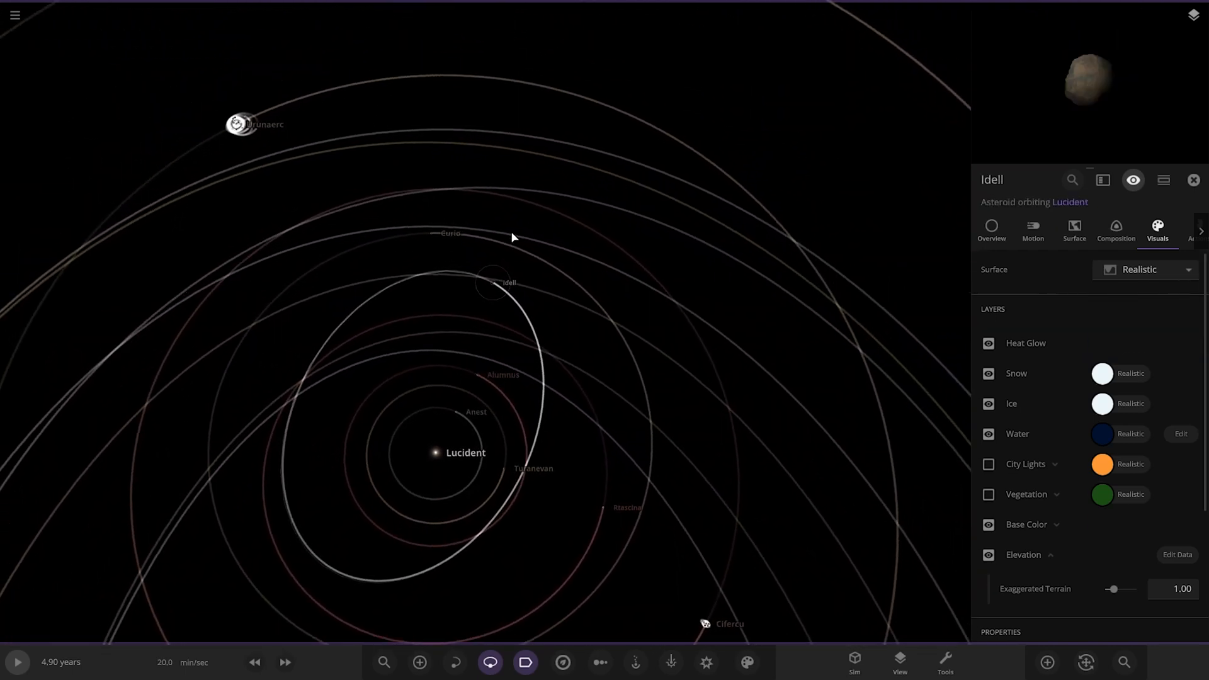
Step: View Idell's overview figures, then focus the gas giant Cifercu (0.436 Jupiter masses)
click(991, 232)
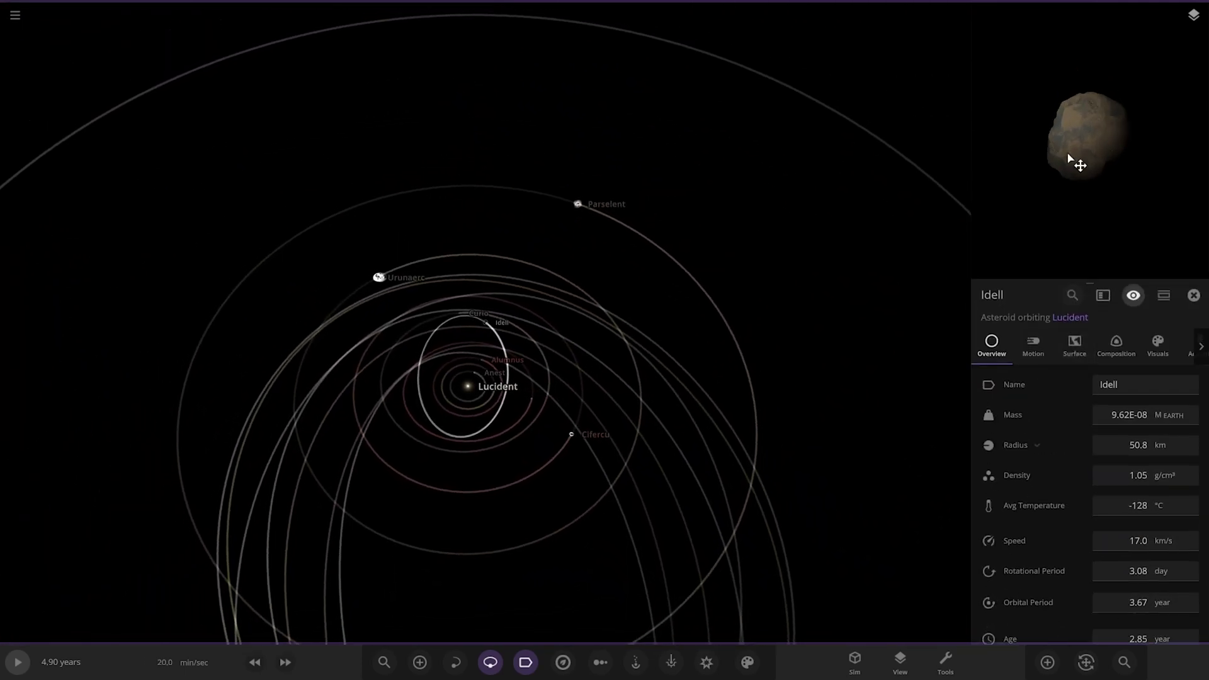
click(569, 433)
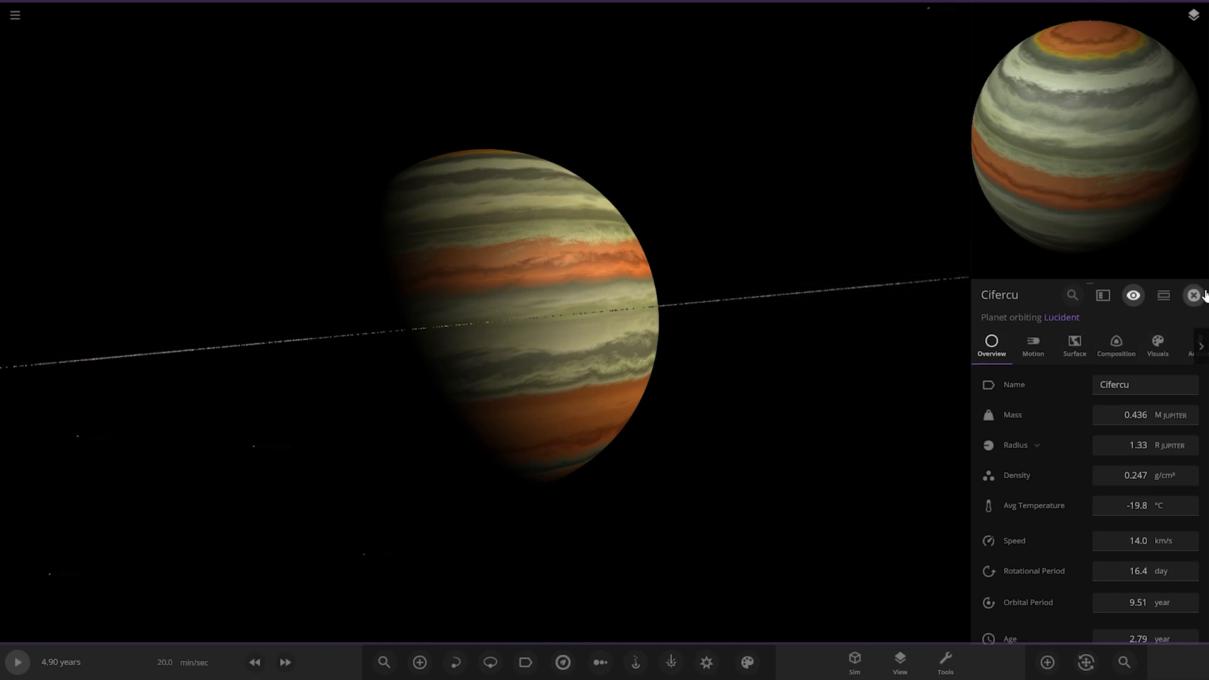
Step: Turn on motion trails and name labels for the system, then focus the planet Curio
click(1191, 295)
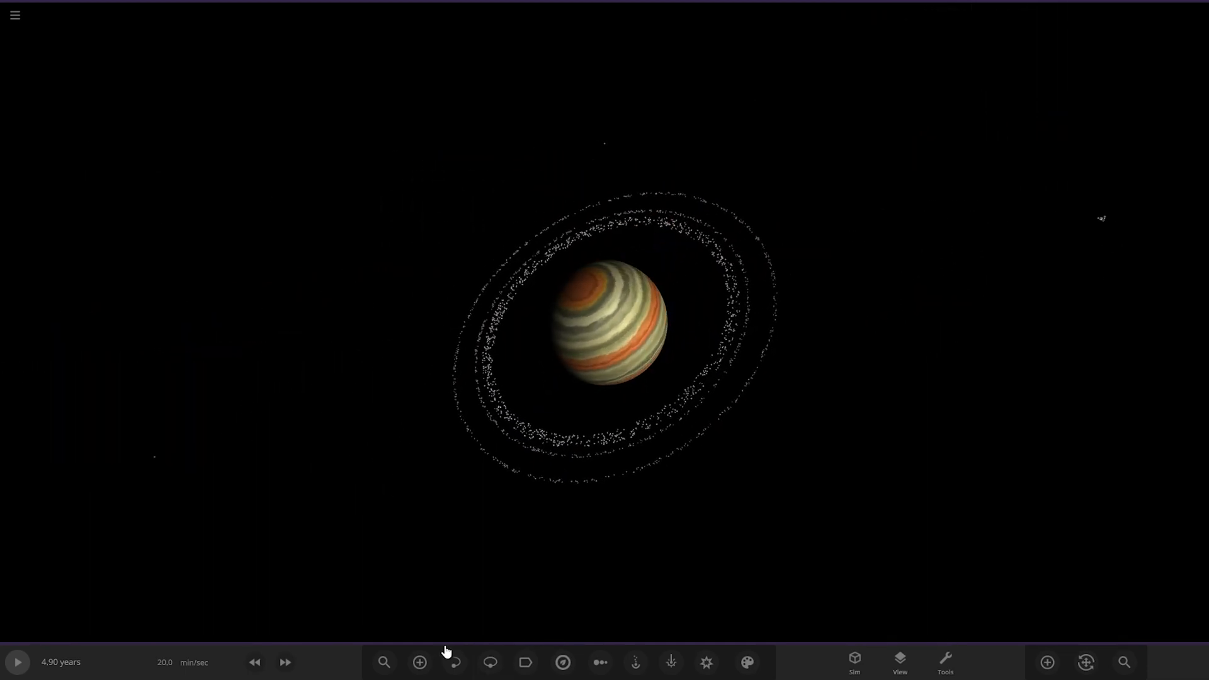
click(454, 663)
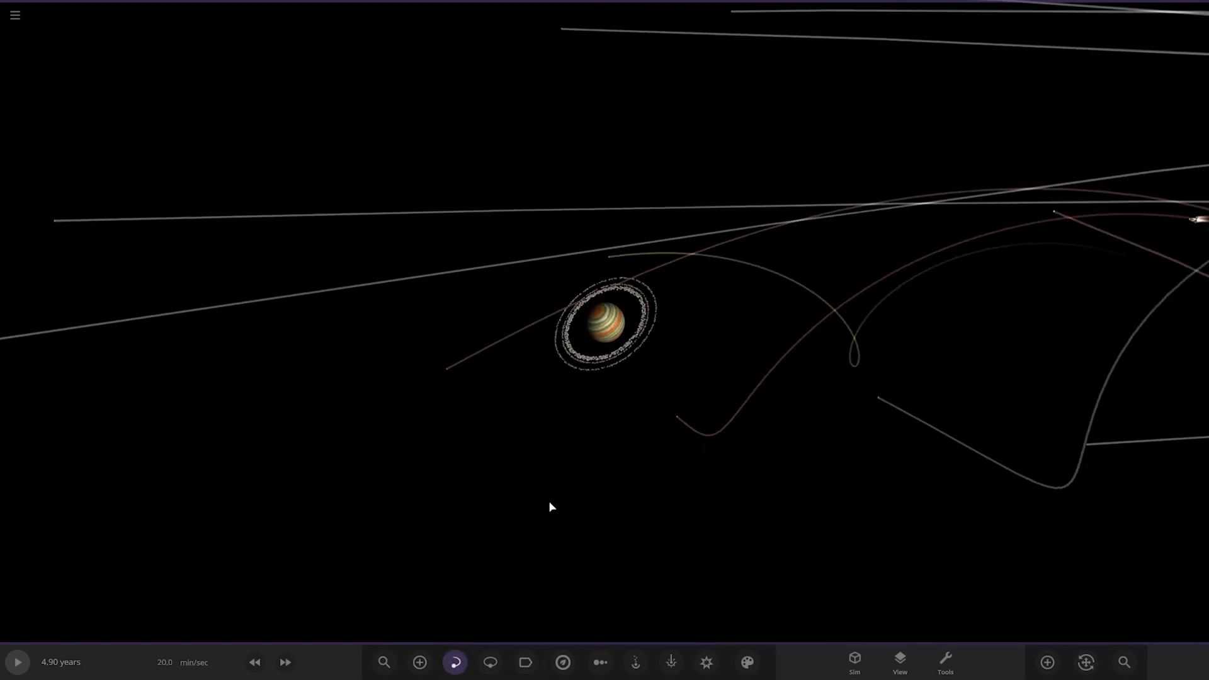
click(525, 662)
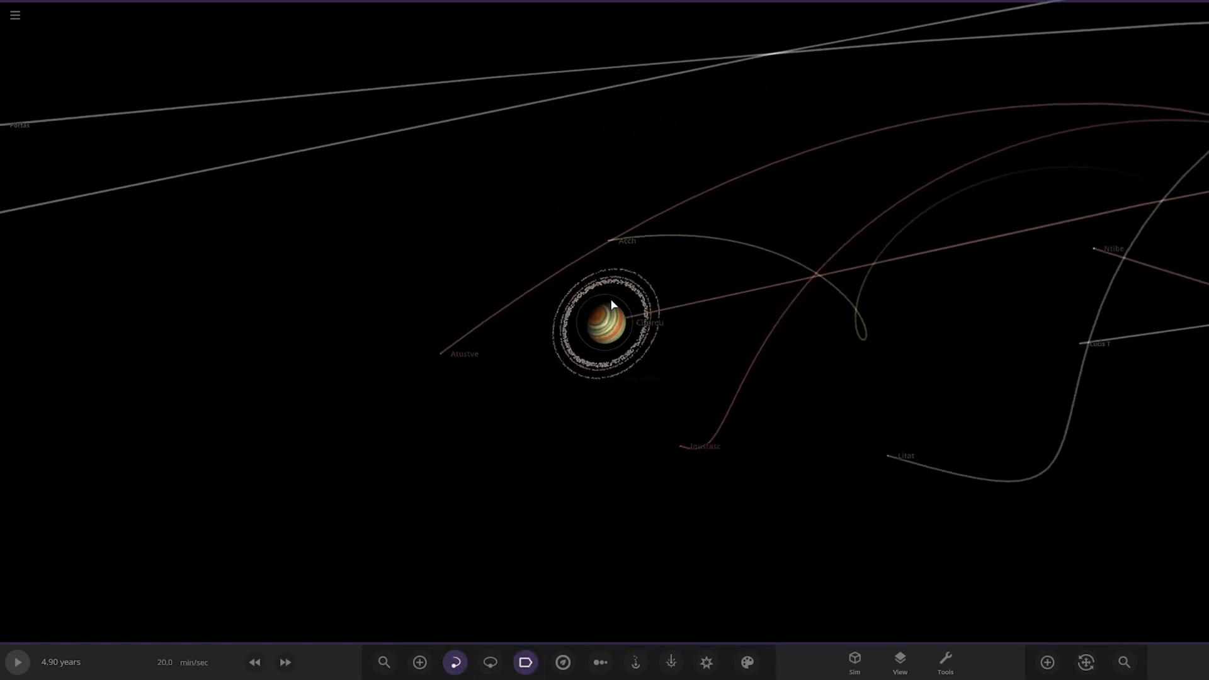
click(604, 322)
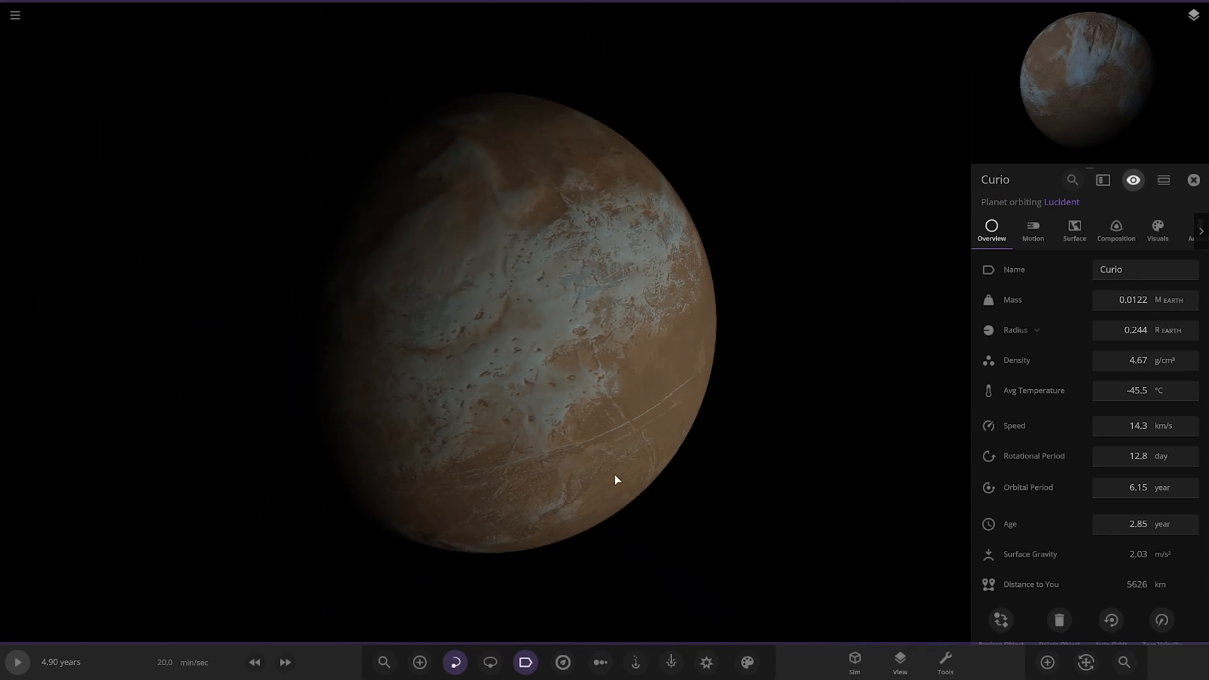
Step: Focus on the planet Urunaerc with its ring of moon orbits shown, then its moon Sciden
scroll(down, 3)
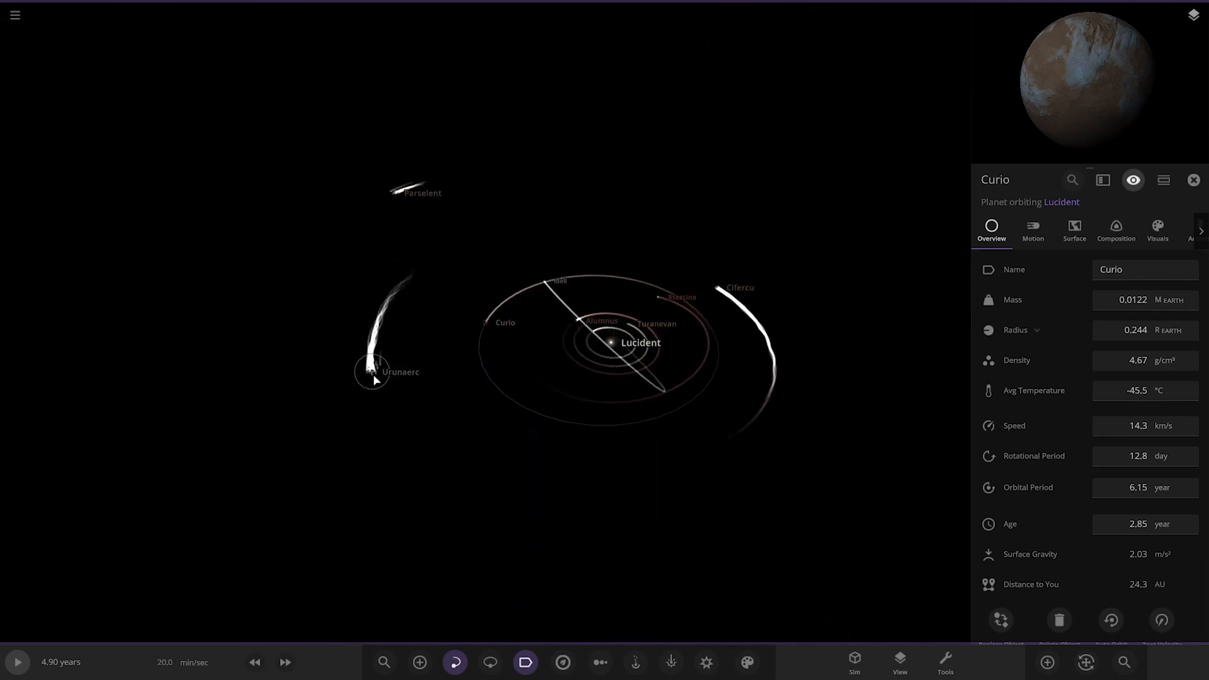
click(370, 372)
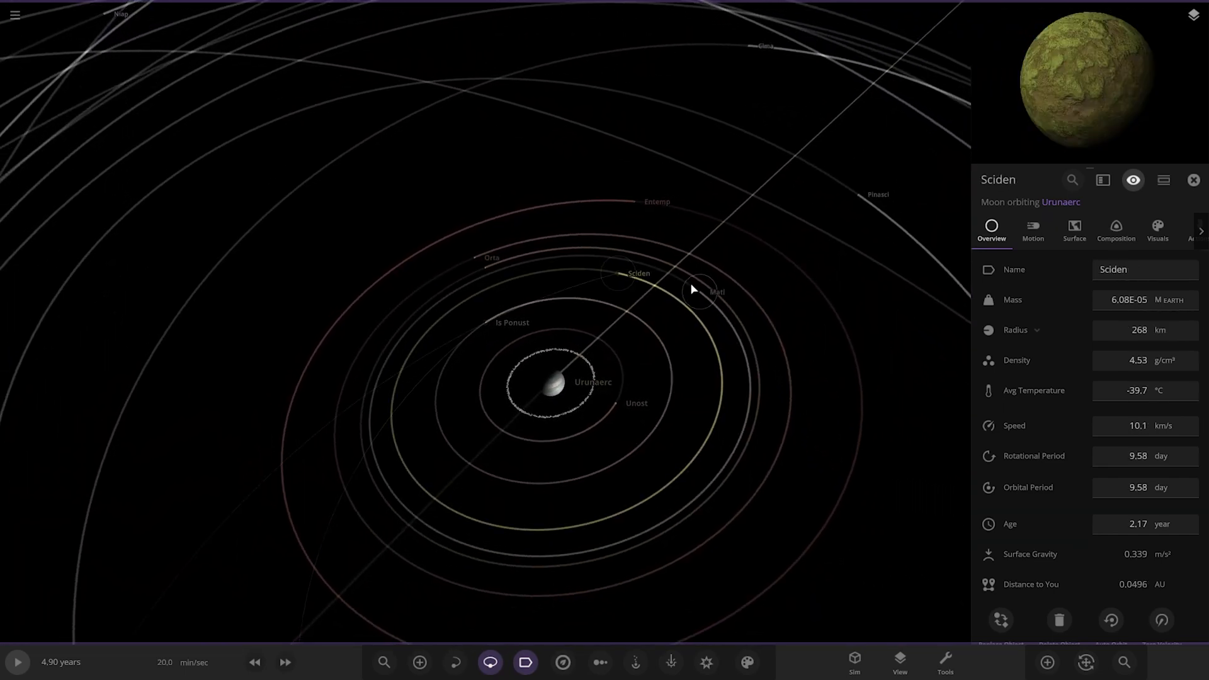
Step: Select the barycenter shared by Cifercu and Ntunustas, totalling 23.6 Earth masses
click(471, 262)
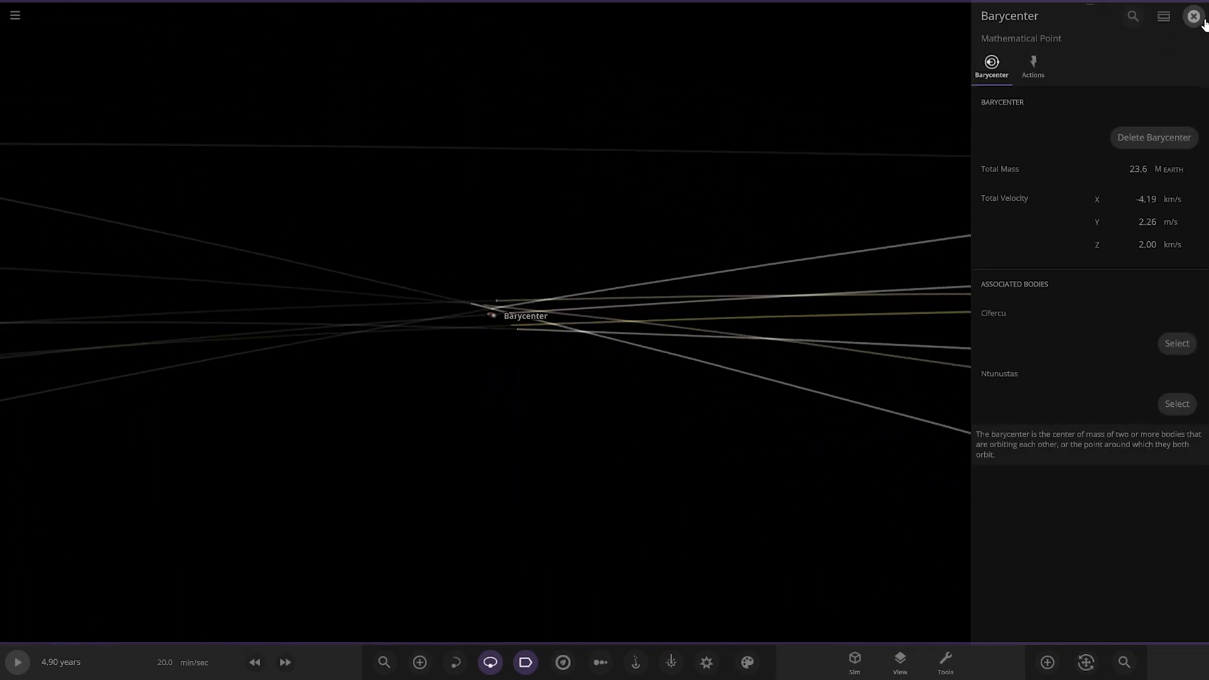
Step: Leave the barycenter details and select the gas giant Ntunustas on the way to asteroid Accam
click(1193, 16)
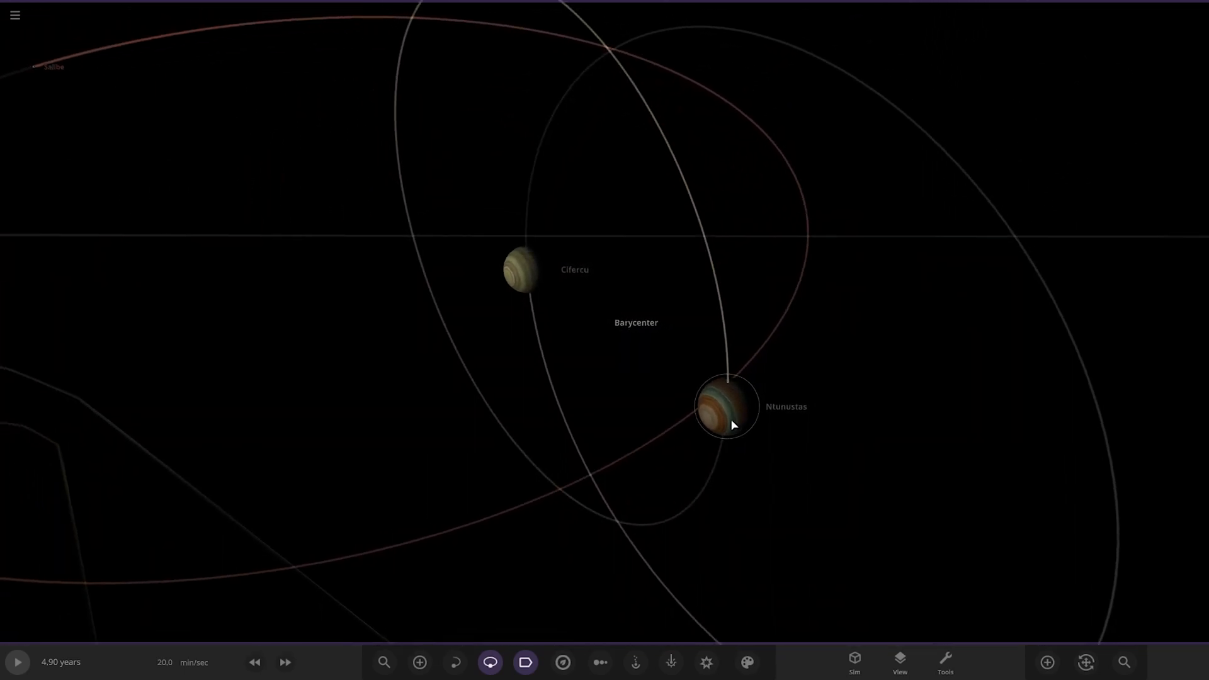
click(726, 415)
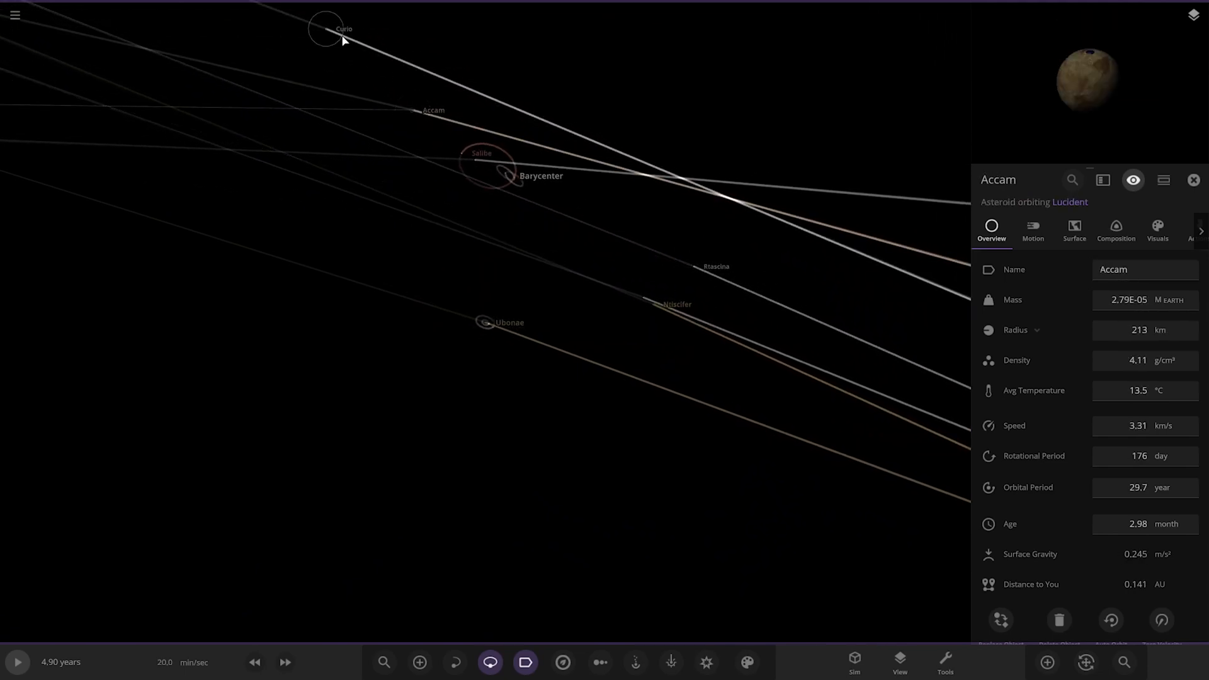
Step: Check the asteroid Curio, then focus the ringed planet Parselent showing 0.337 Jupiter masses
click(322, 31)
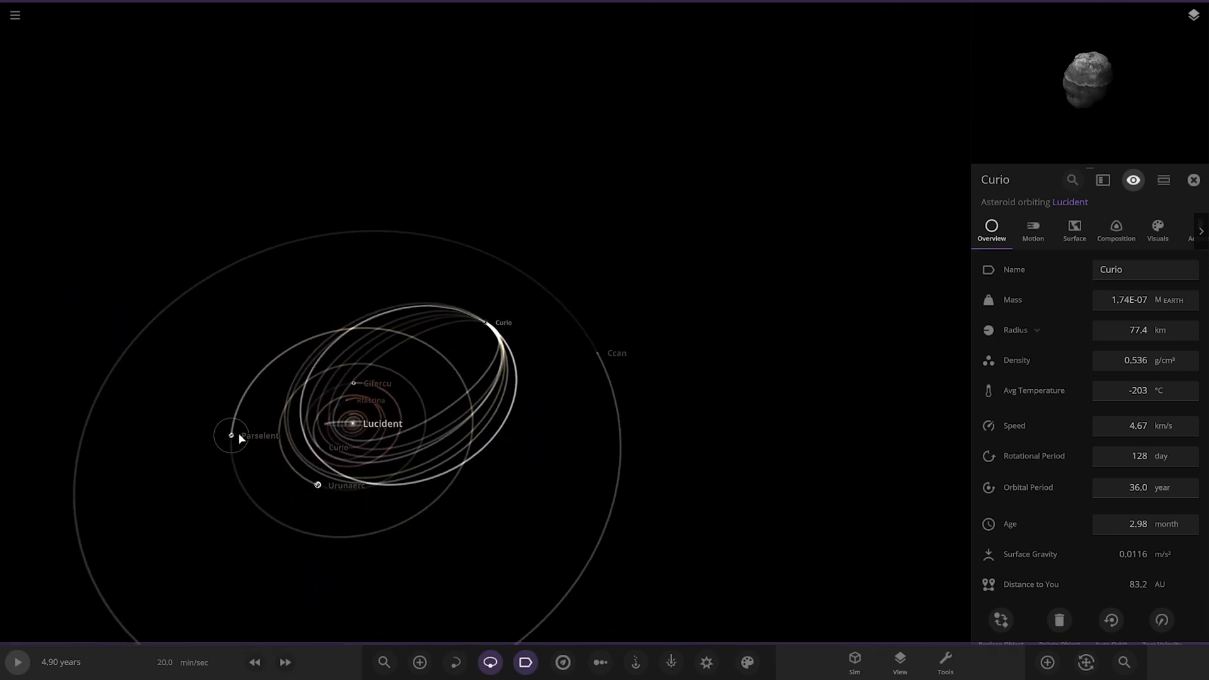
click(232, 435)
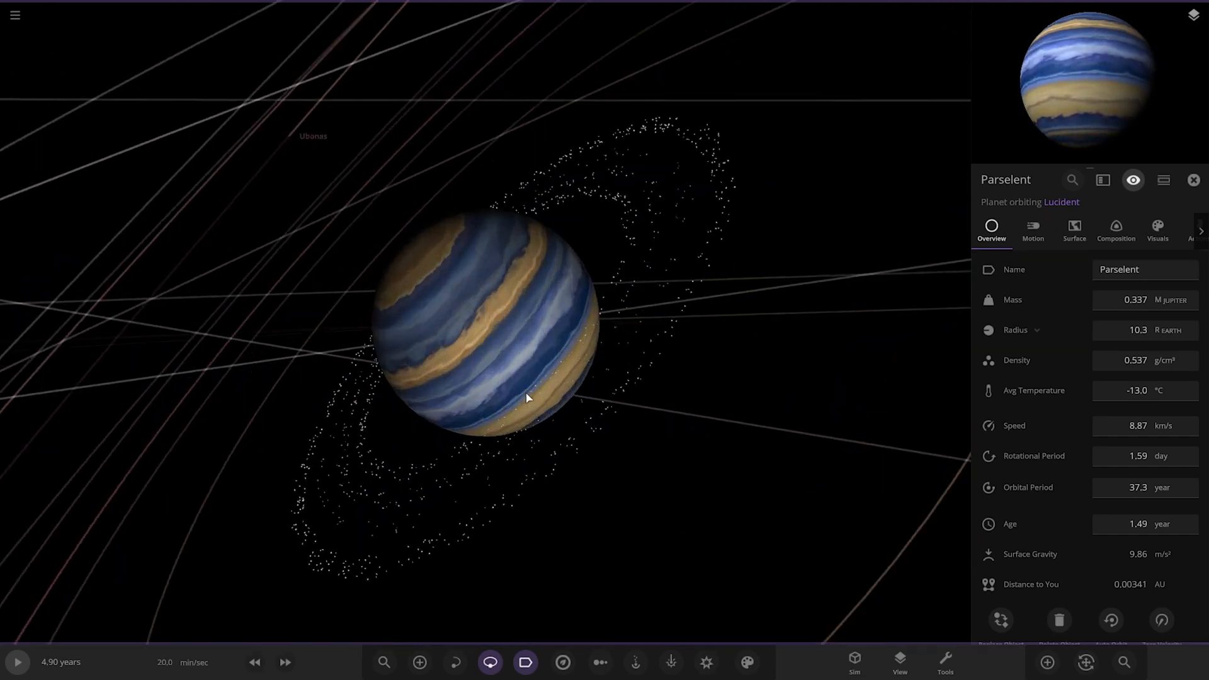
Step: Inspect Parselent's moon Essit, then focus the ringed planet Ccan at 16.5 Earth masses
drag(528, 398, 659, 276)
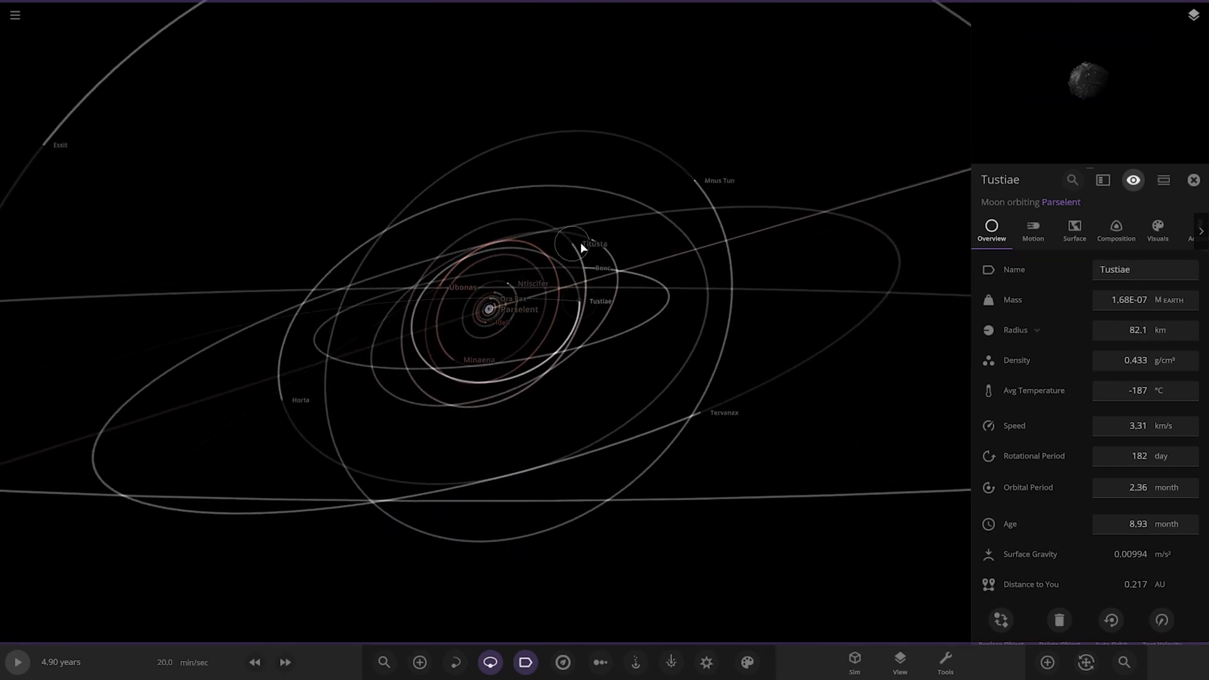
click(698, 413)
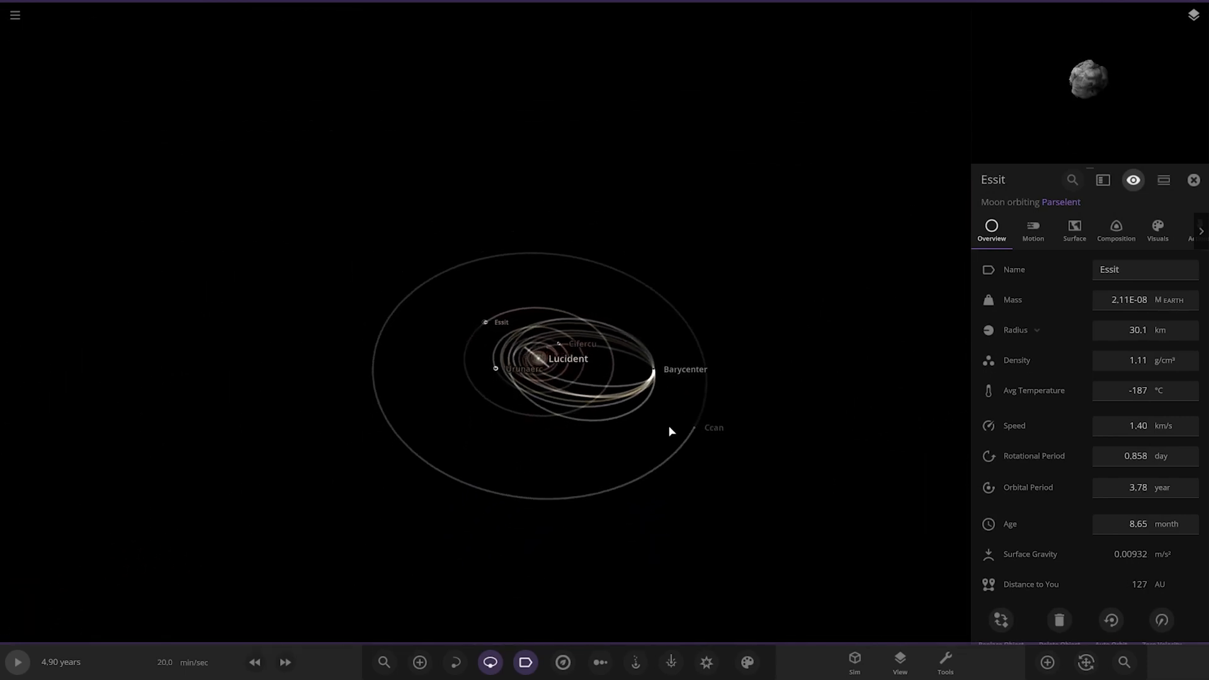
click(695, 428)
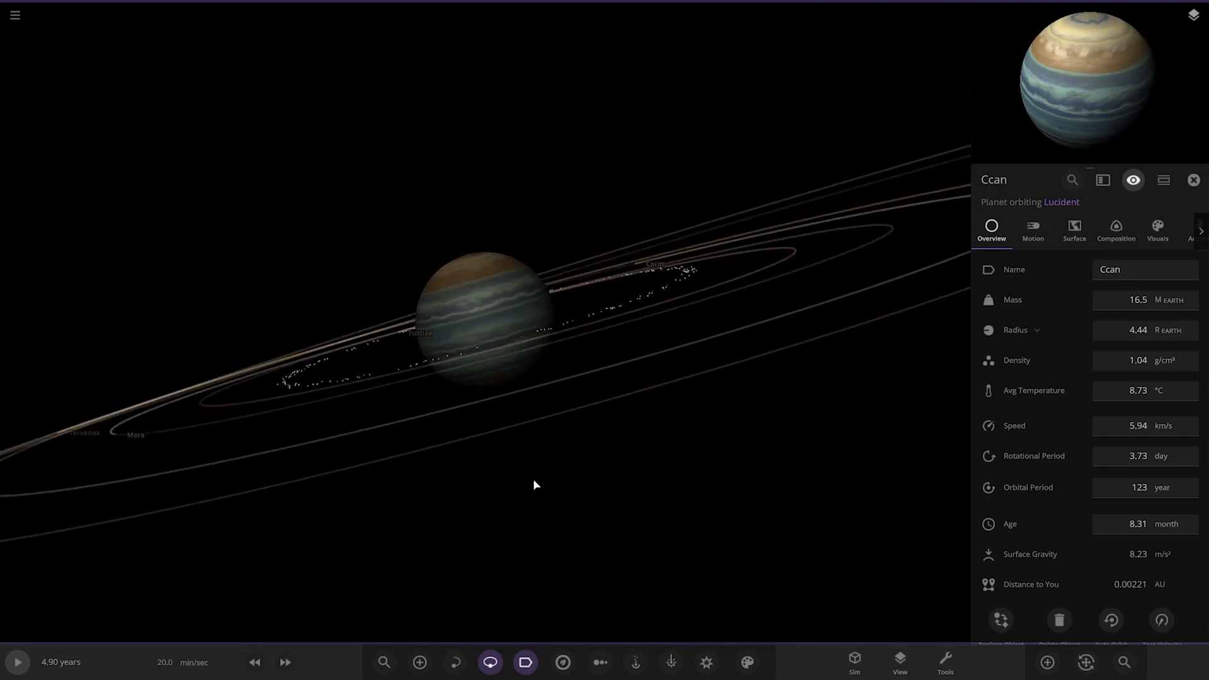
click(331, 471)
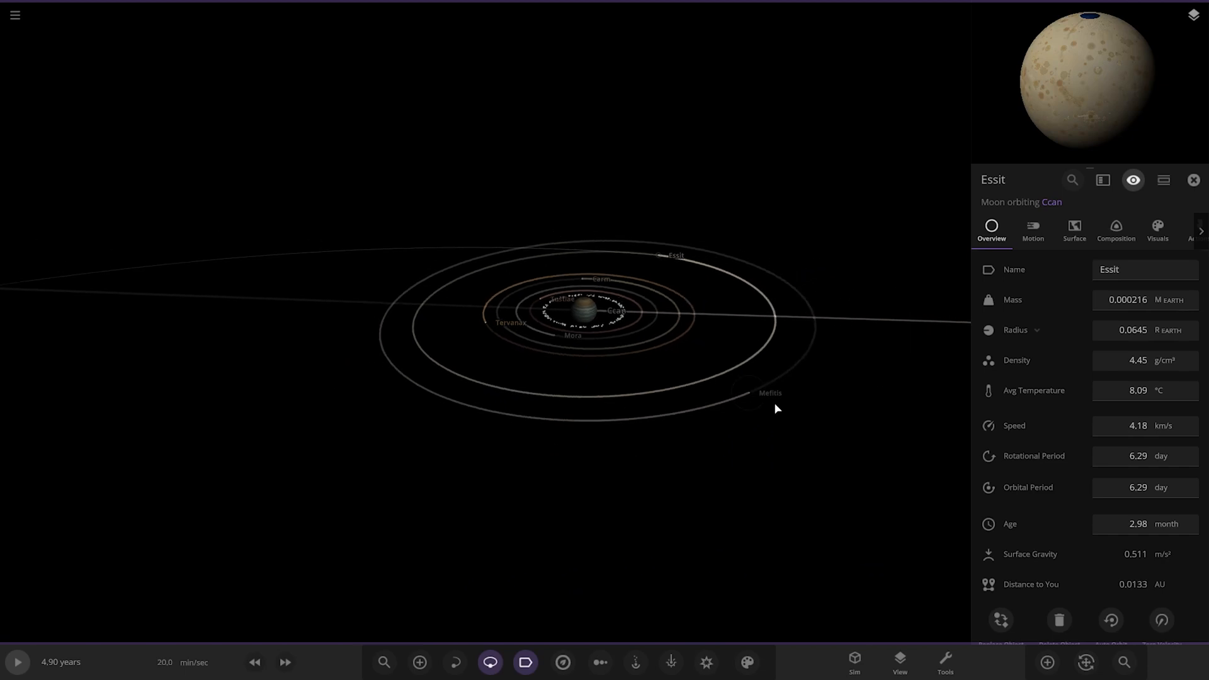
click(746, 394)
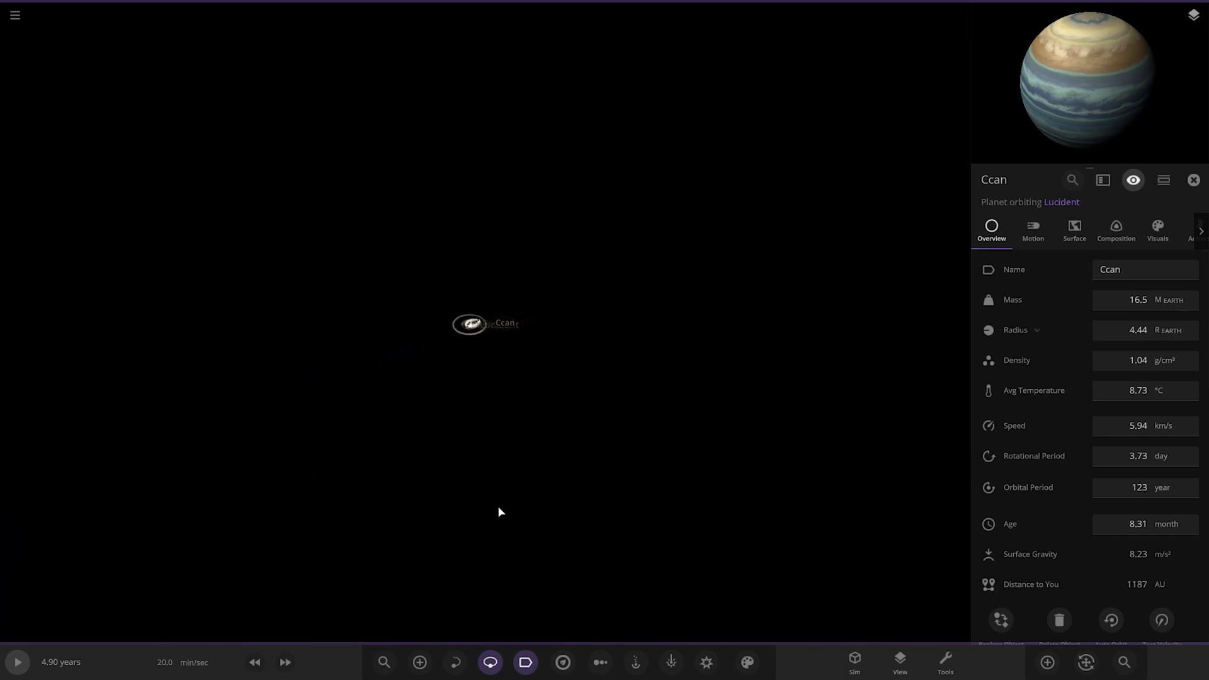
Step: Line up all bodies by 1D Radius in the Chart tool and check Parselent's info card
click(600, 662)
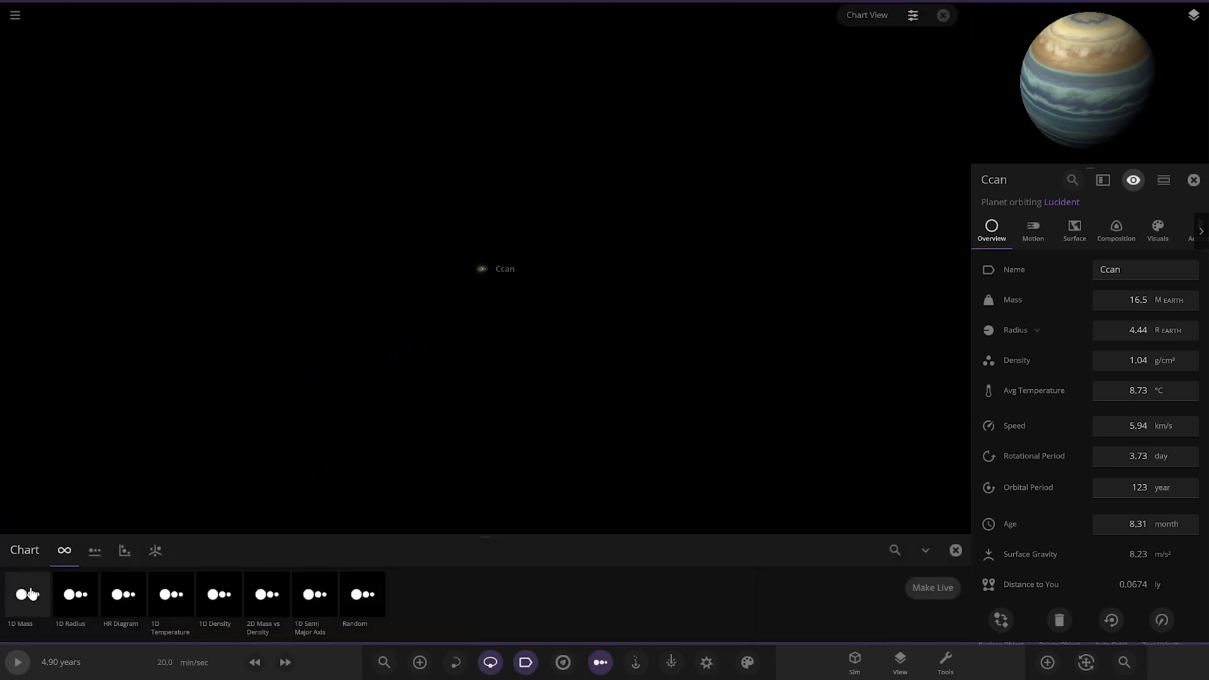
click(76, 594)
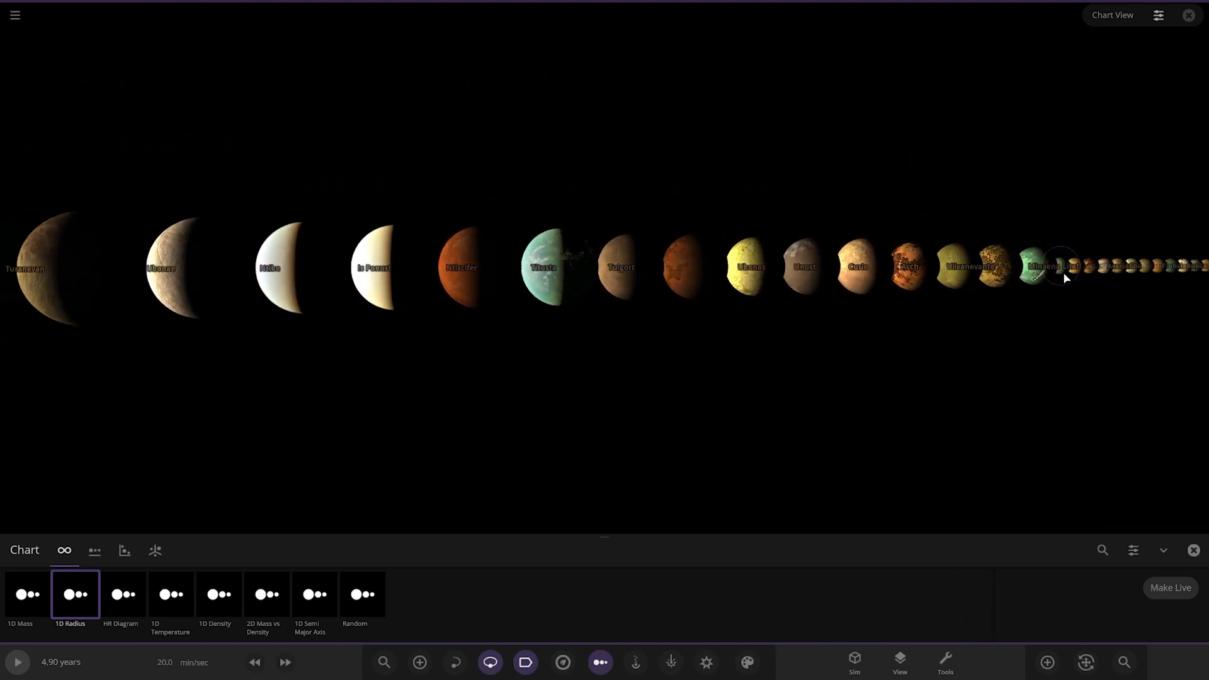
click(1065, 277)
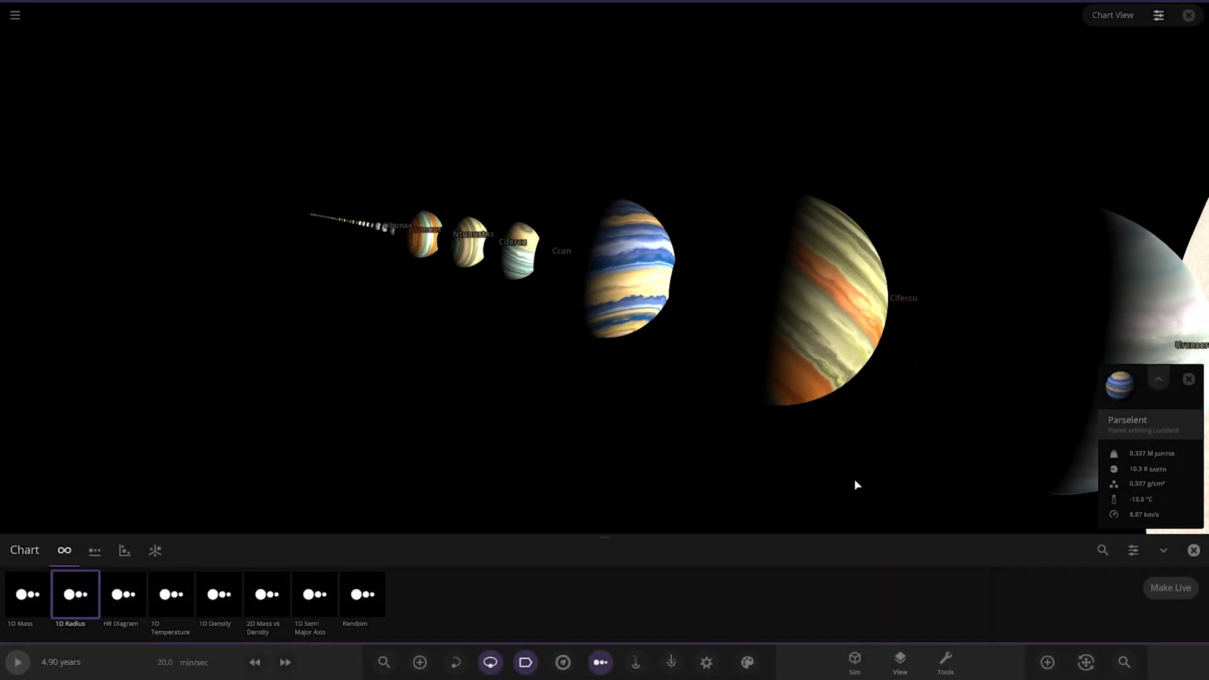
click(1194, 550)
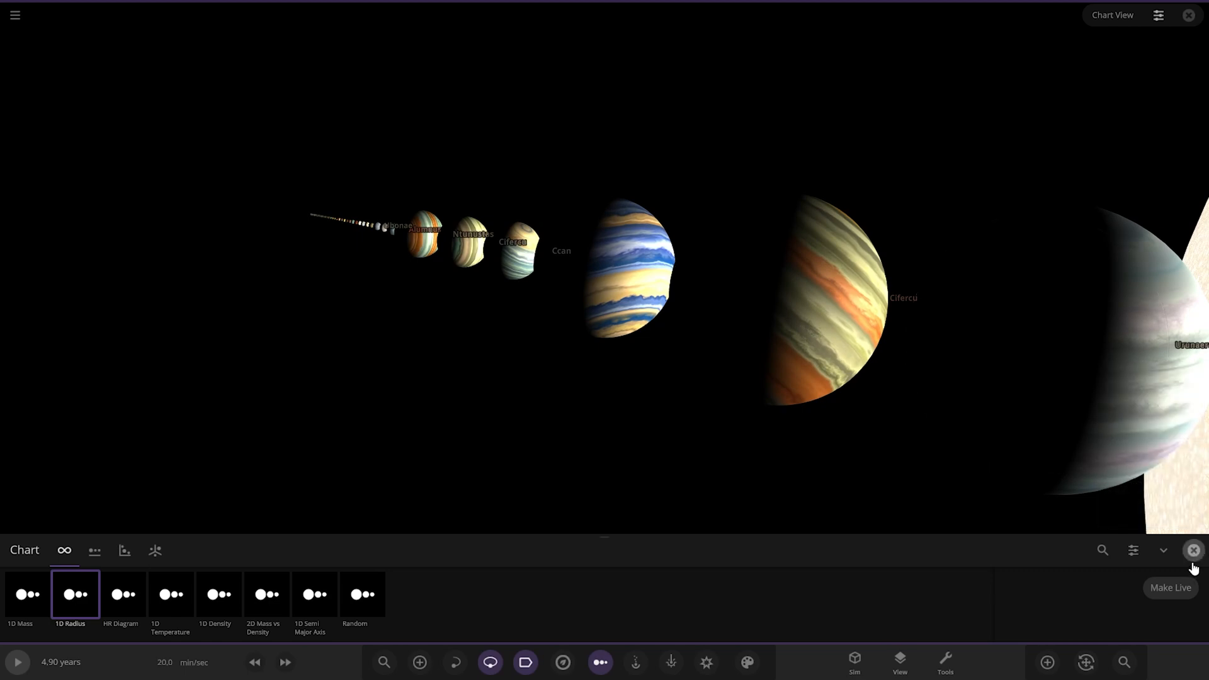
Step: Hide the chart type choices and move in close on the blue-banded gas giant Parselent
click(1194, 550)
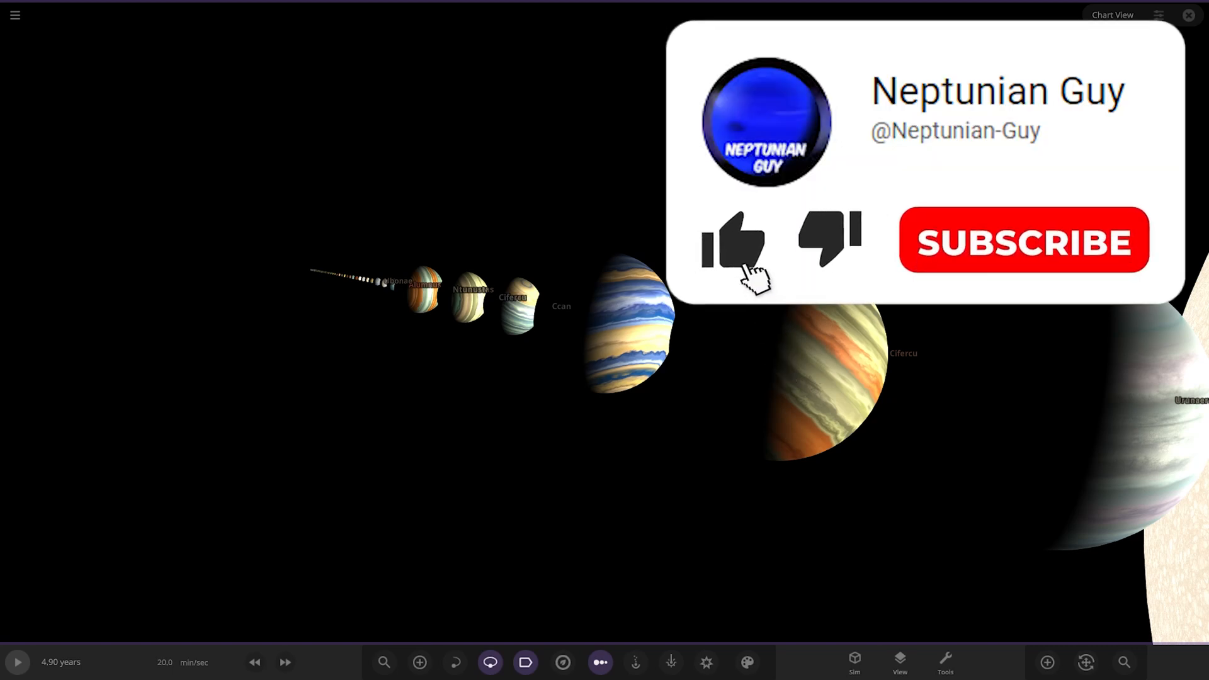
click(733, 243)
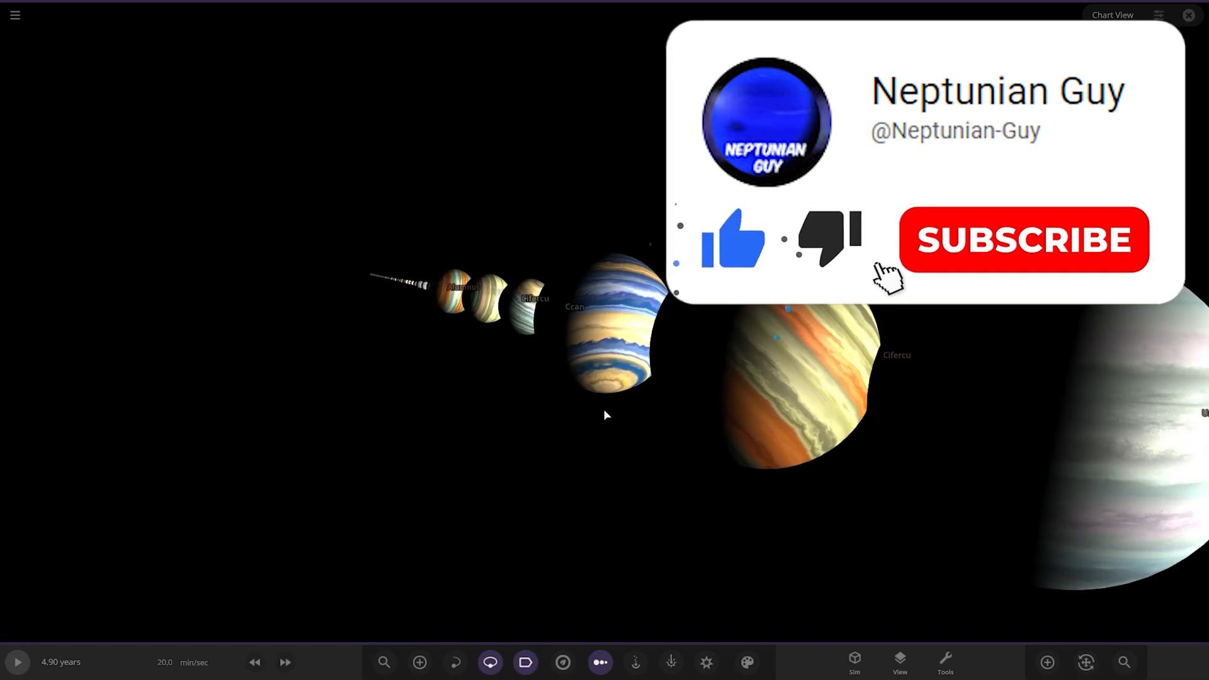
click(1024, 239)
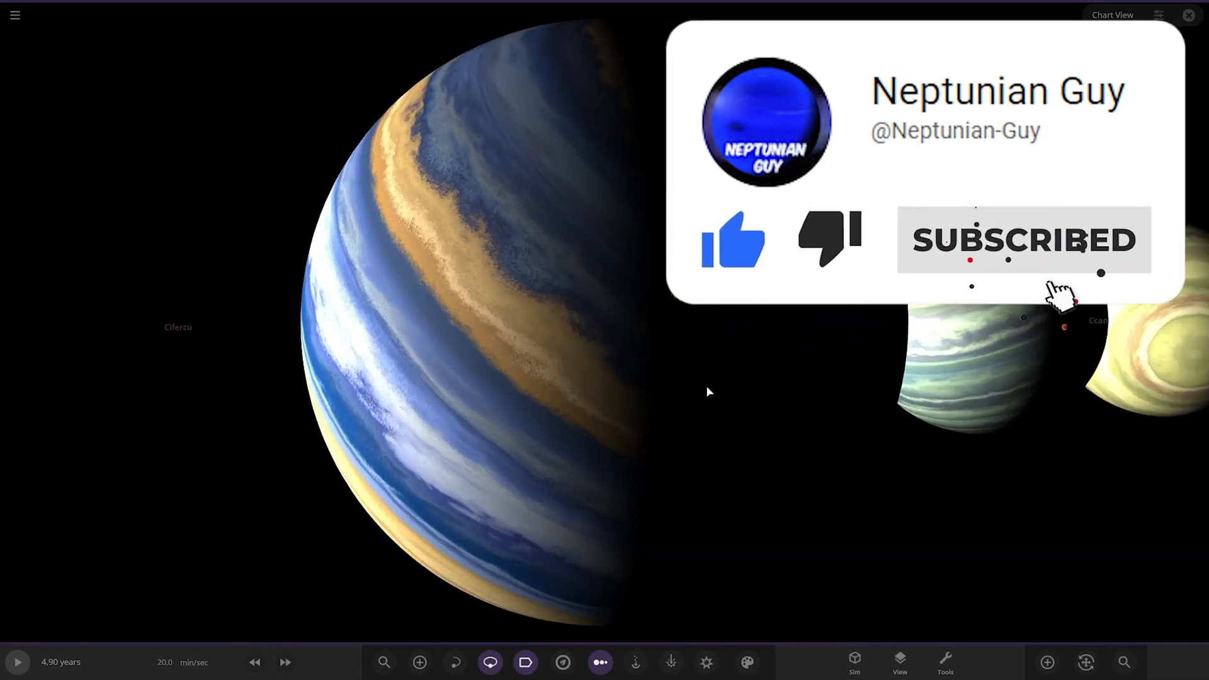